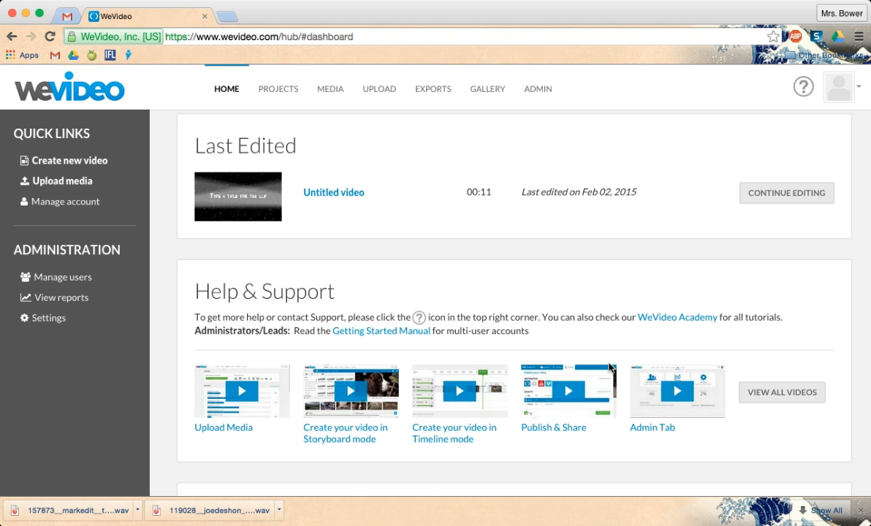
pyautogui.moveTo(580, 312)
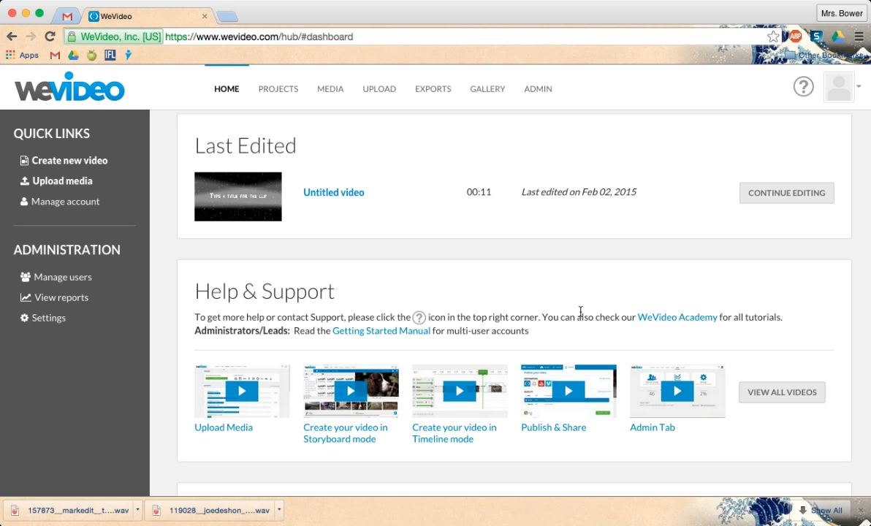
pyautogui.moveTo(213, 437)
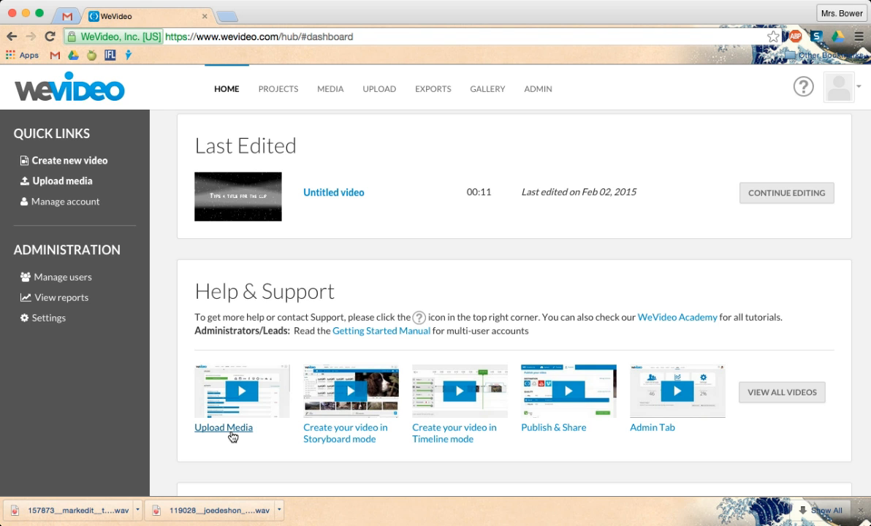
pyautogui.moveTo(329, 445)
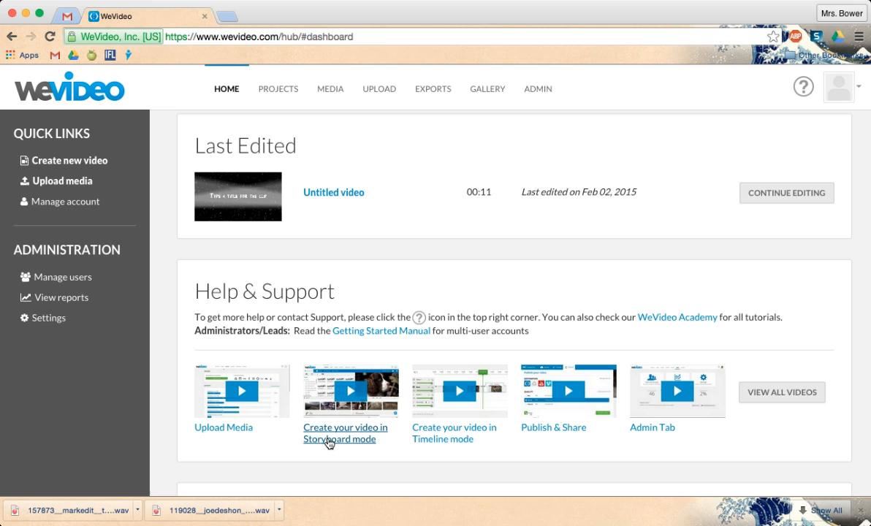
pyautogui.moveTo(439, 445)
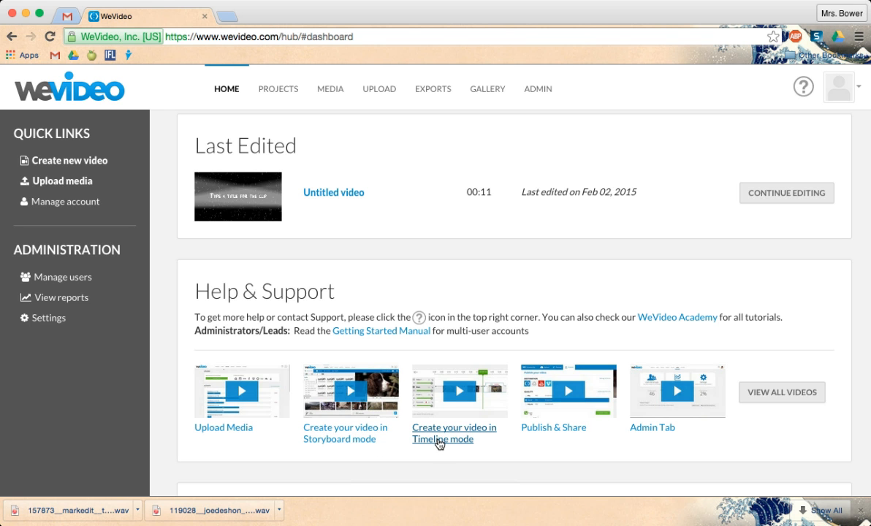
pyautogui.moveTo(546, 437)
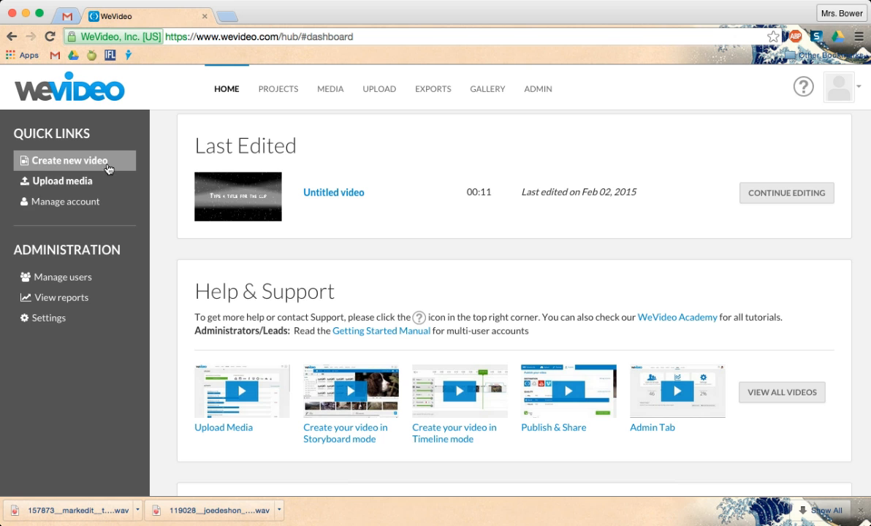
# - Start a new untitled video project and go to the media upload page
pyautogui.click(70, 159)
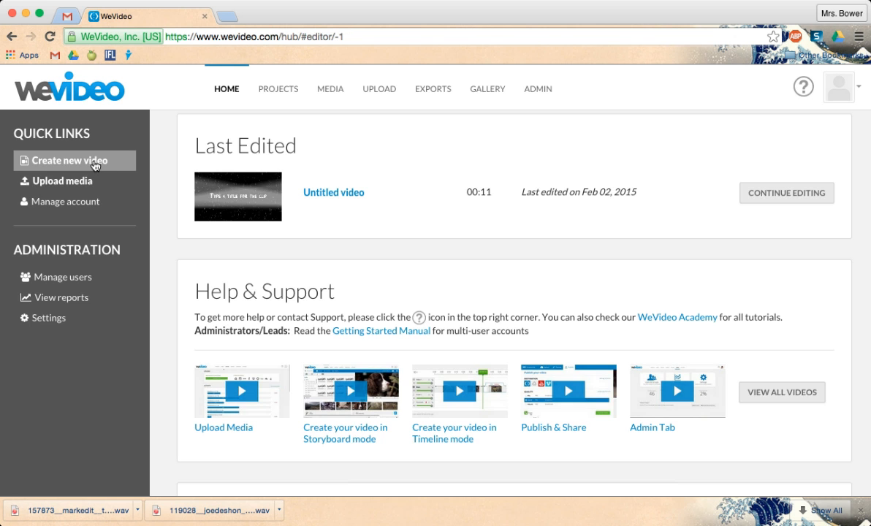
pyautogui.click(67, 159)
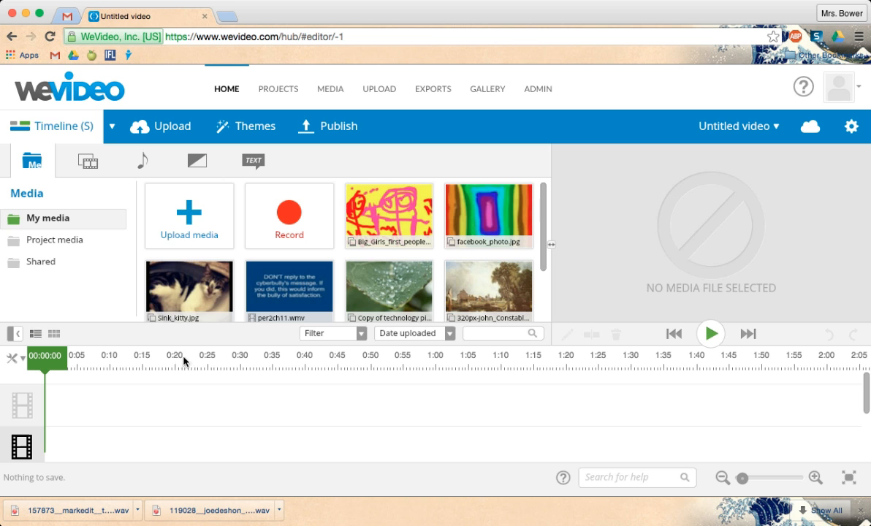
pyautogui.moveTo(190, 216)
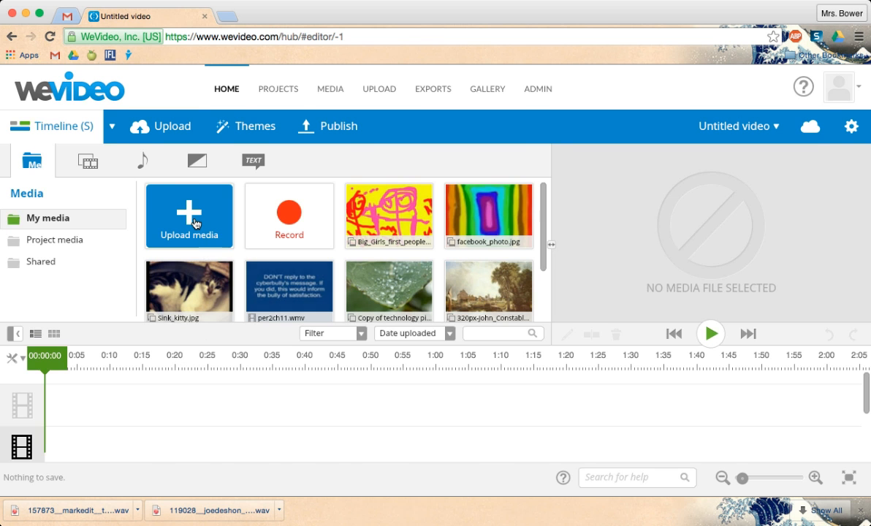
pyautogui.click(161, 126)
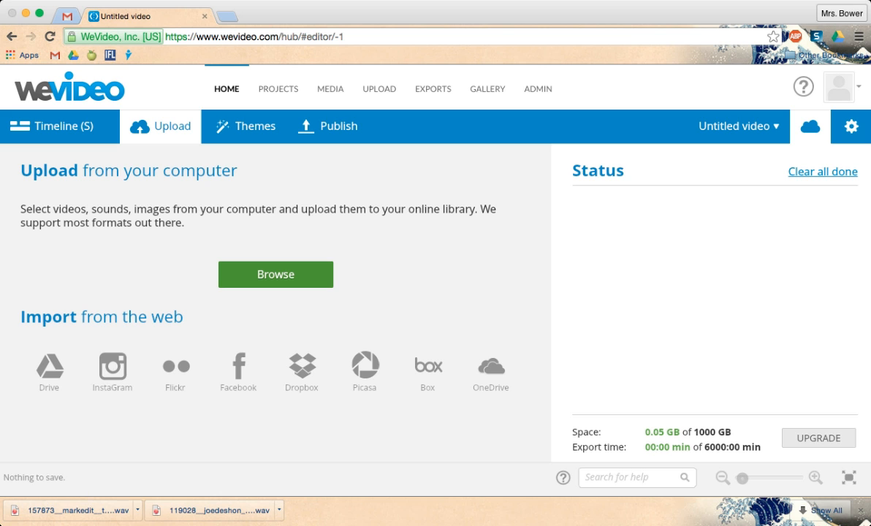
# - Browse the computer and select the two WAV sound files to upload
pyautogui.click(275, 275)
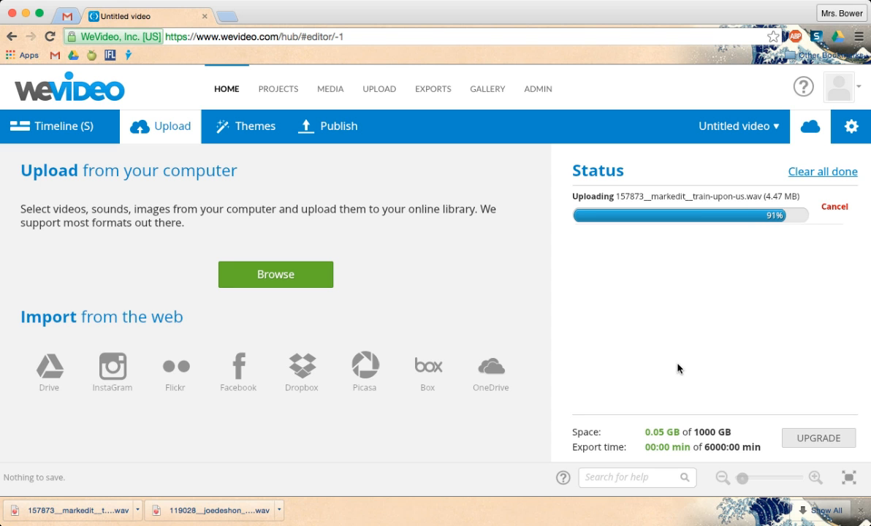
pyautogui.moveTo(450, 263)
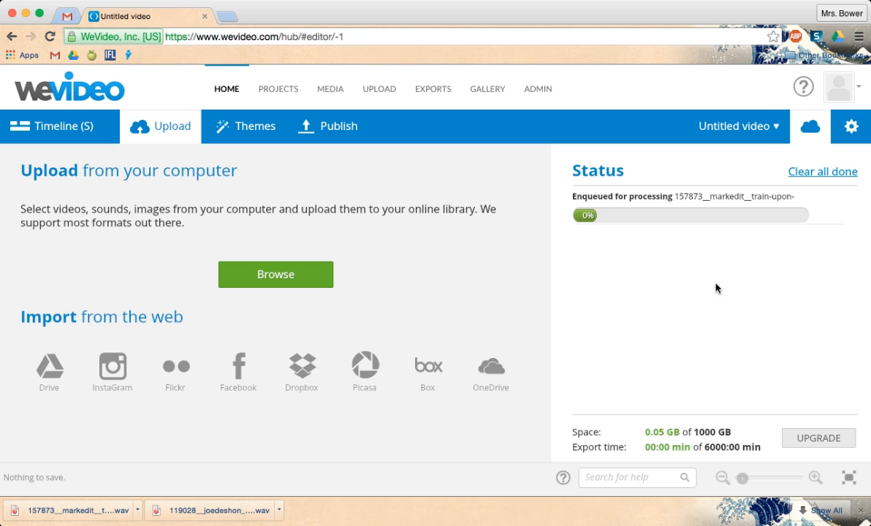
pyautogui.moveTo(339, 252)
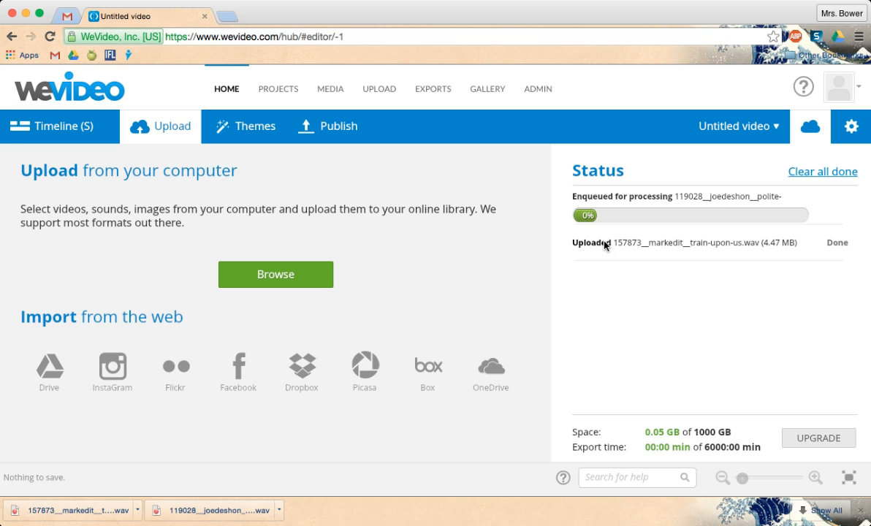
pyautogui.moveTo(638, 218)
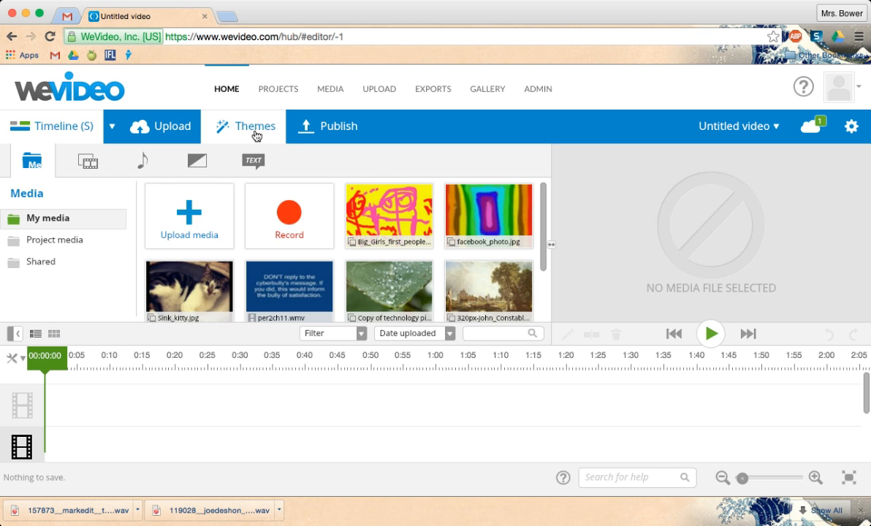
# - Browse the theme gallery, preview Punk Rock, then choose the Vintage theme
pyautogui.click(255, 125)
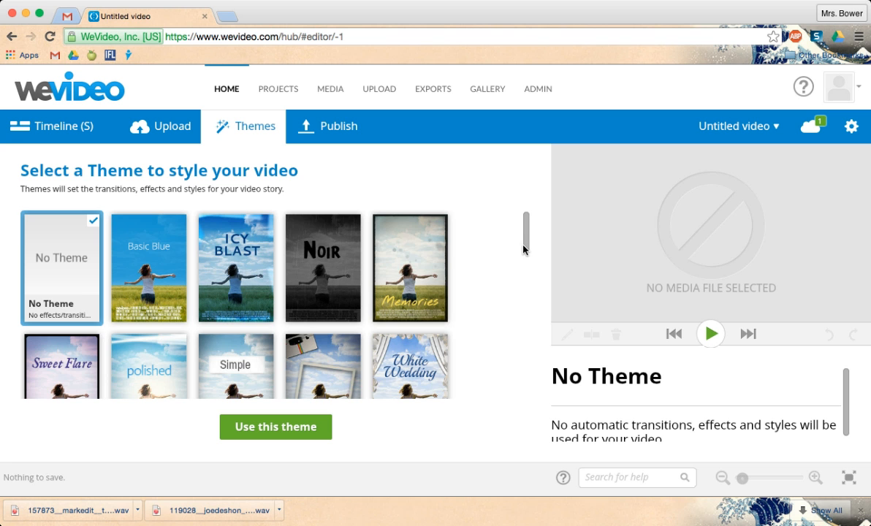
pyautogui.scroll(-3)
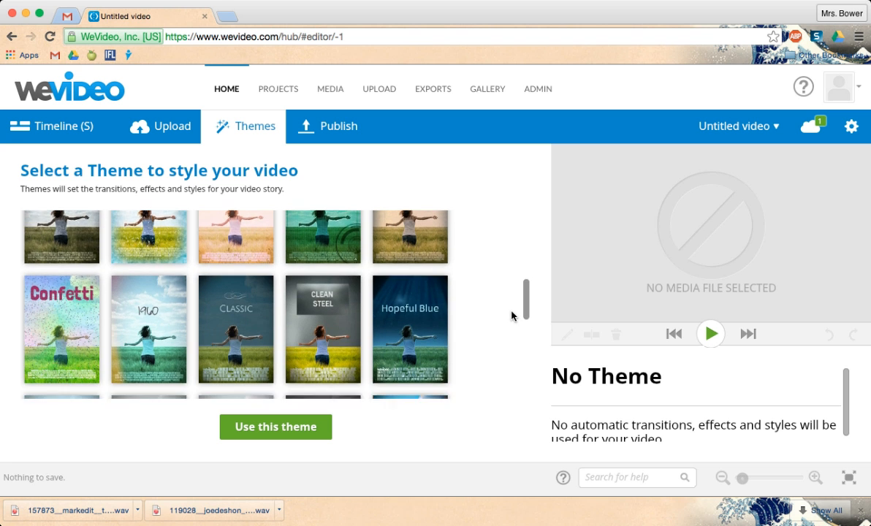
pyautogui.scroll(-3)
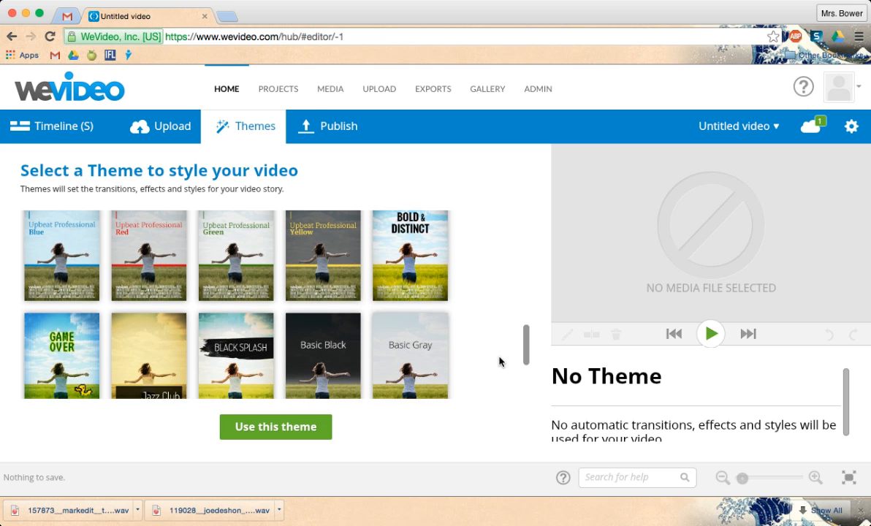
pyautogui.moveTo(497, 361)
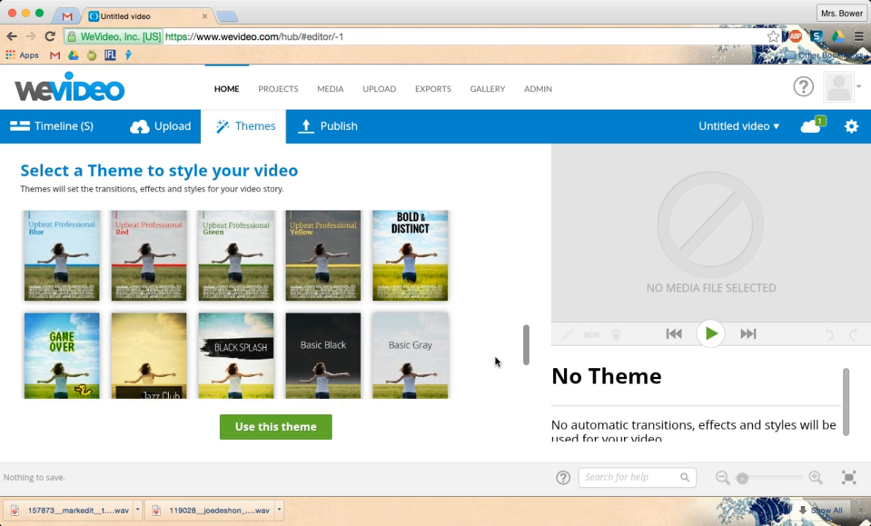
pyautogui.scroll(-3)
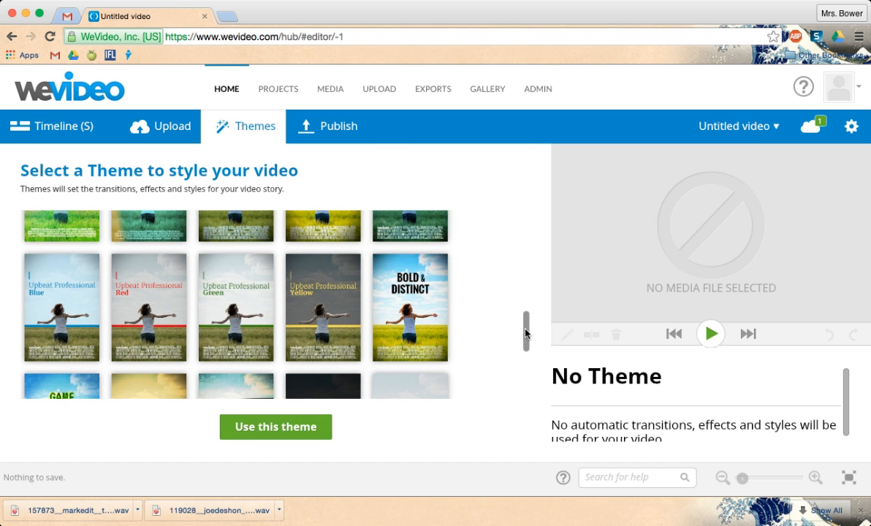
pyautogui.scroll(-3)
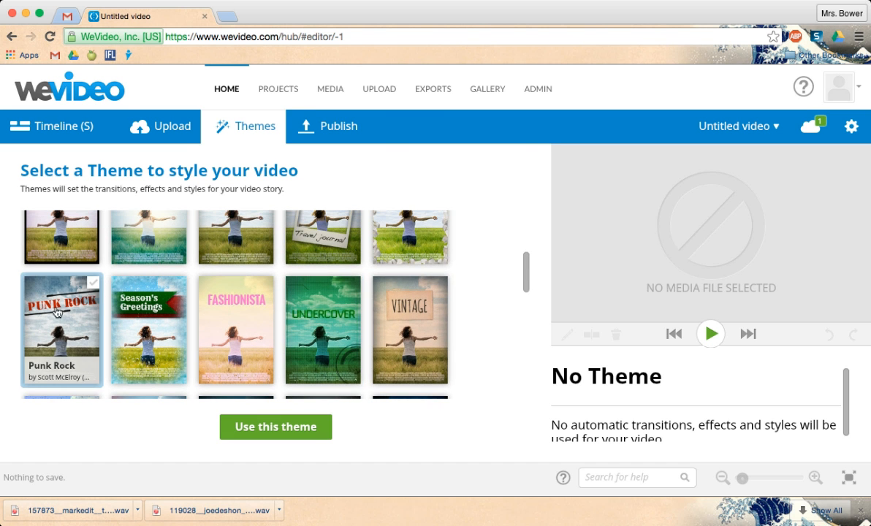
pyautogui.click(61, 316)
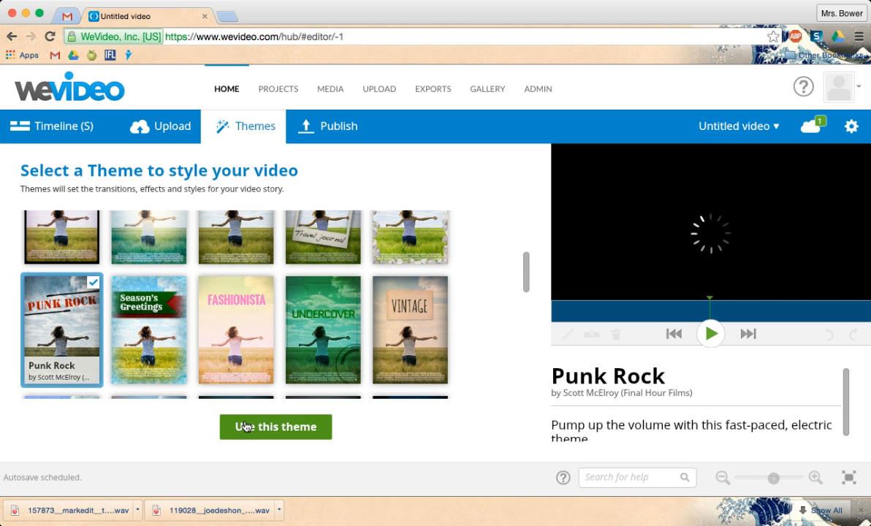
pyautogui.click(275, 427)
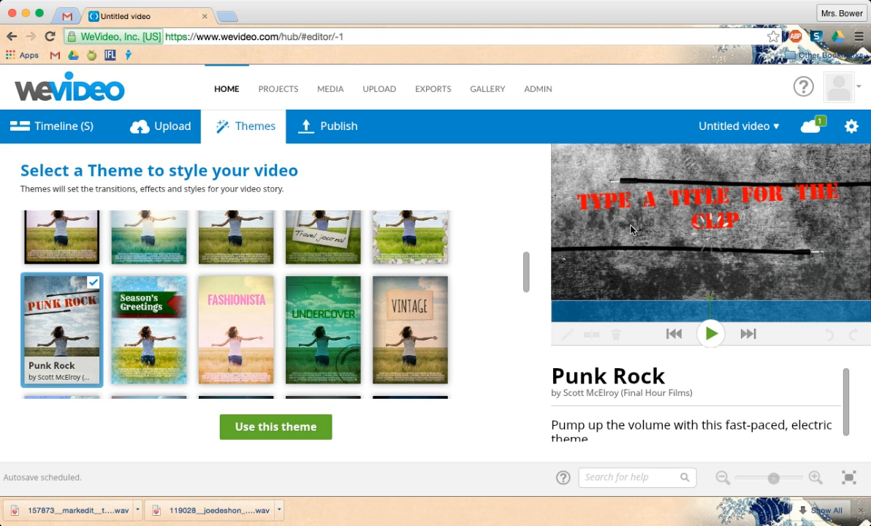
pyautogui.click(410, 331)
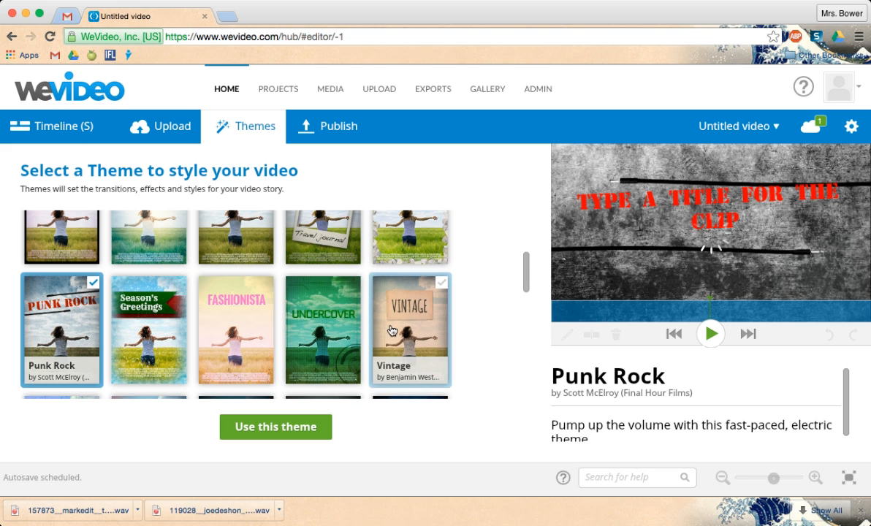
pyautogui.click(409, 329)
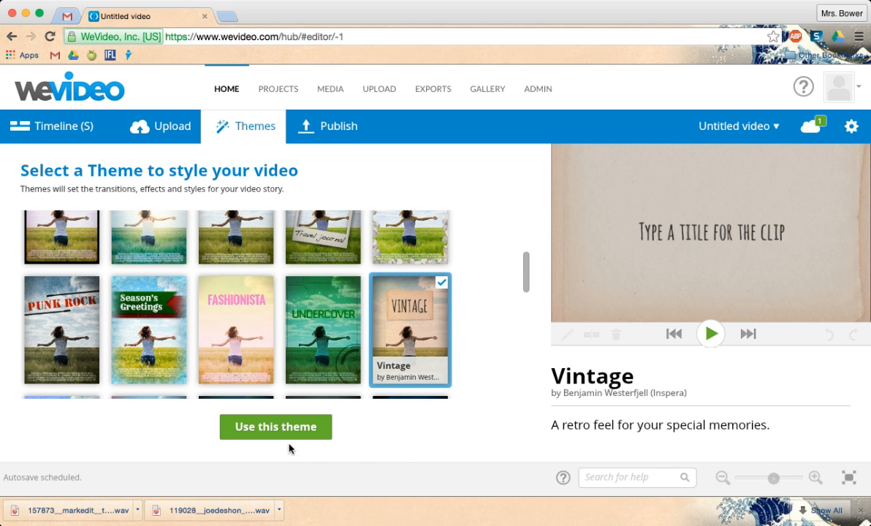
# - Apply the Vintage theme without its music, keeping the project's own audio
pyautogui.click(274, 427)
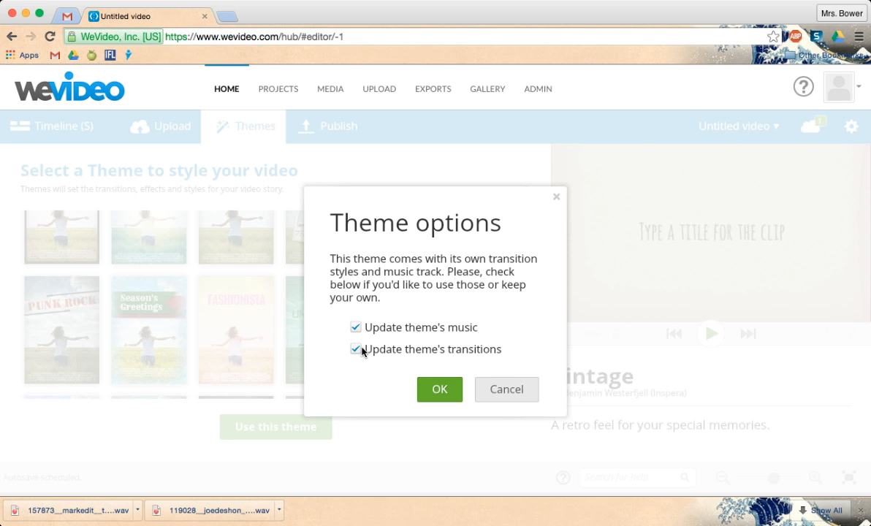
pyautogui.moveTo(460, 279)
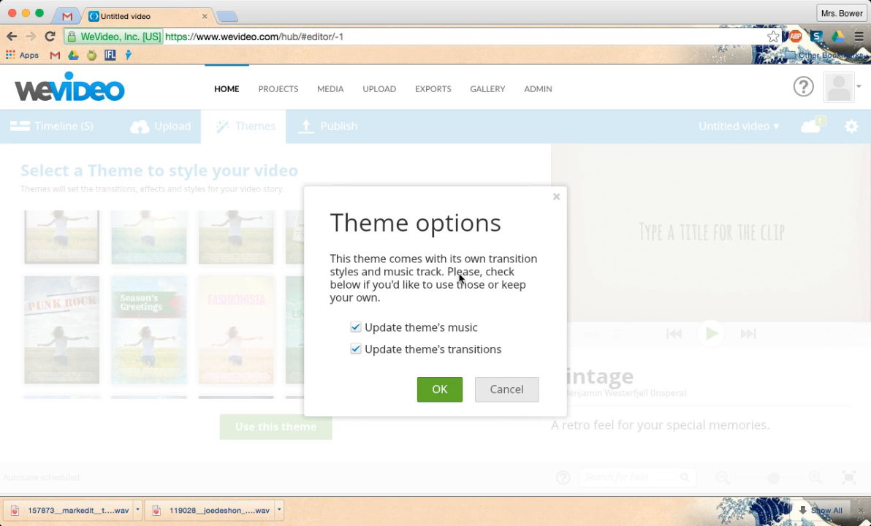
pyautogui.moveTo(497, 296)
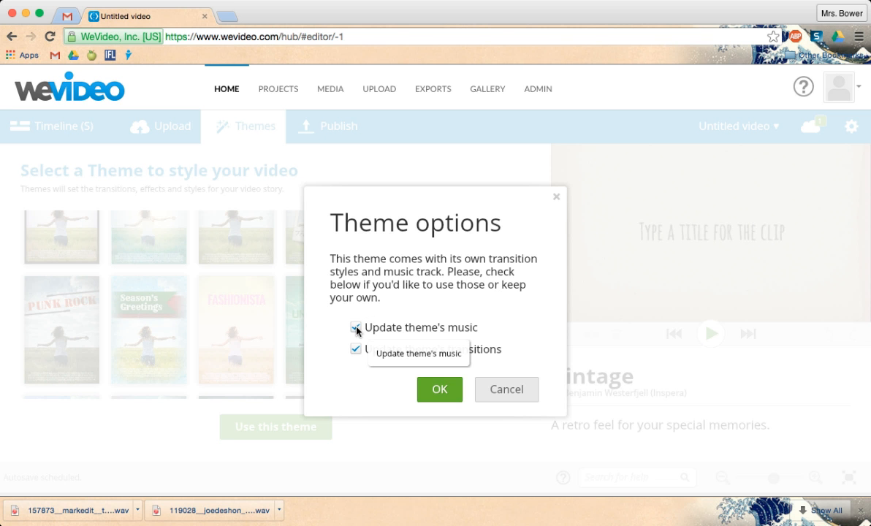
pyautogui.click(357, 327)
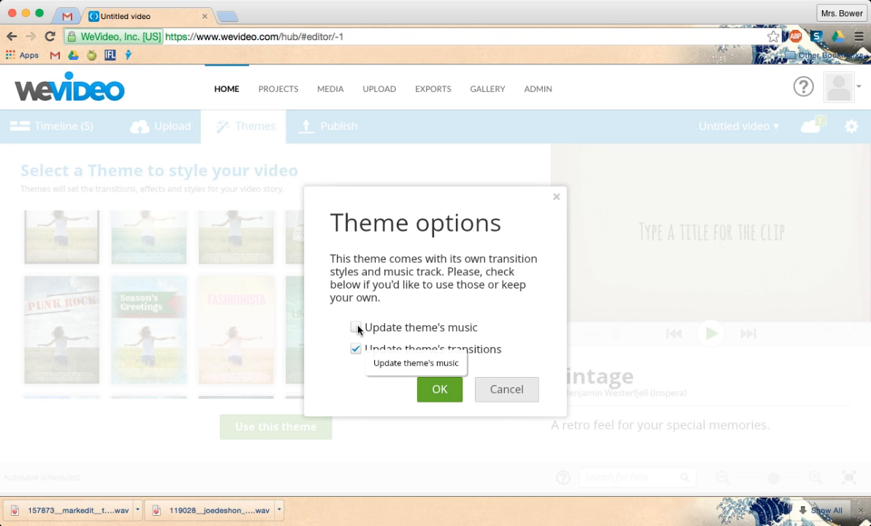
pyautogui.click(439, 388)
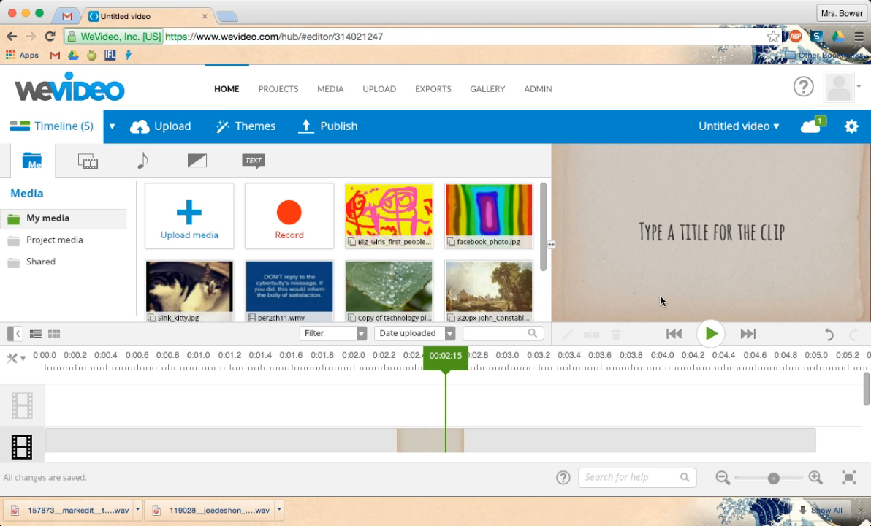
# - Start a playback preview of the themed video, then cancel the preview build
pyautogui.click(710, 333)
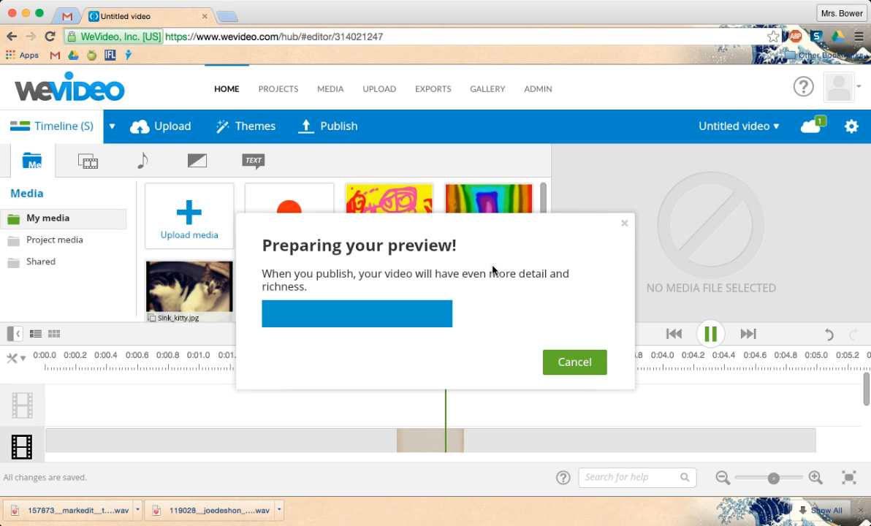
pyautogui.moveTo(606, 322)
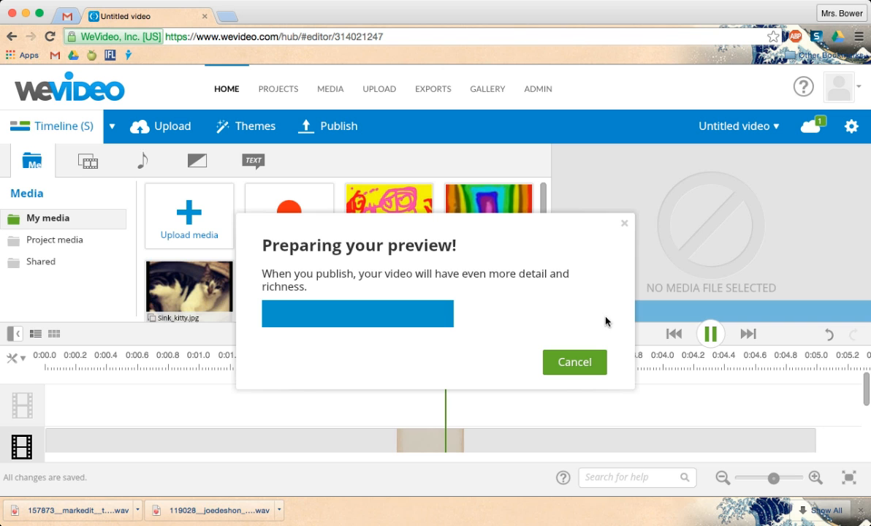
pyautogui.moveTo(461, 416)
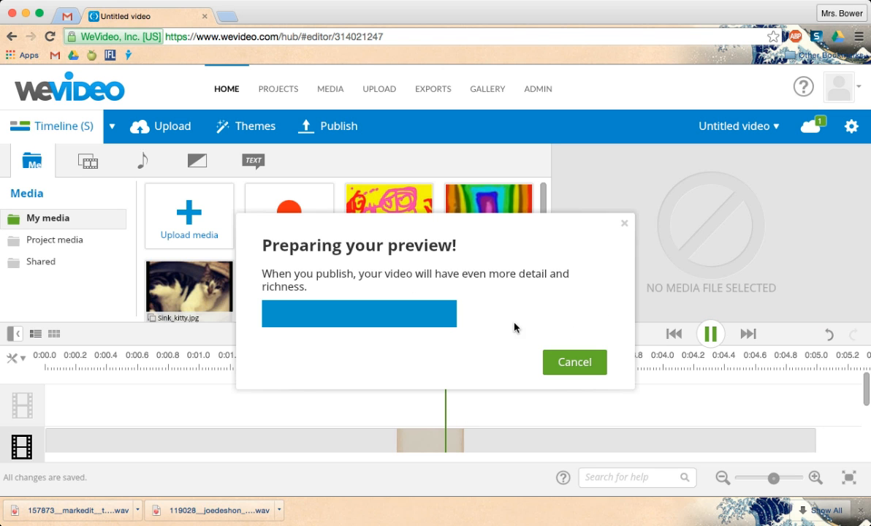
pyautogui.moveTo(213, 429)
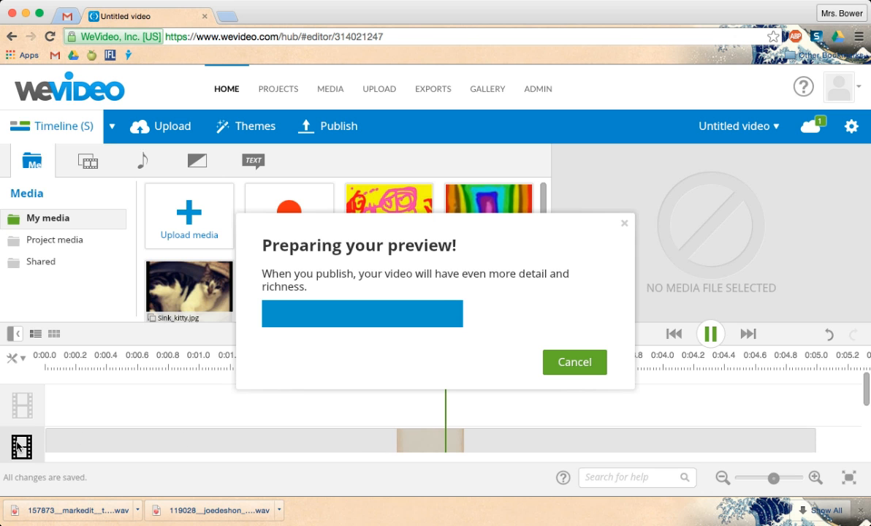
pyautogui.moveTo(181, 416)
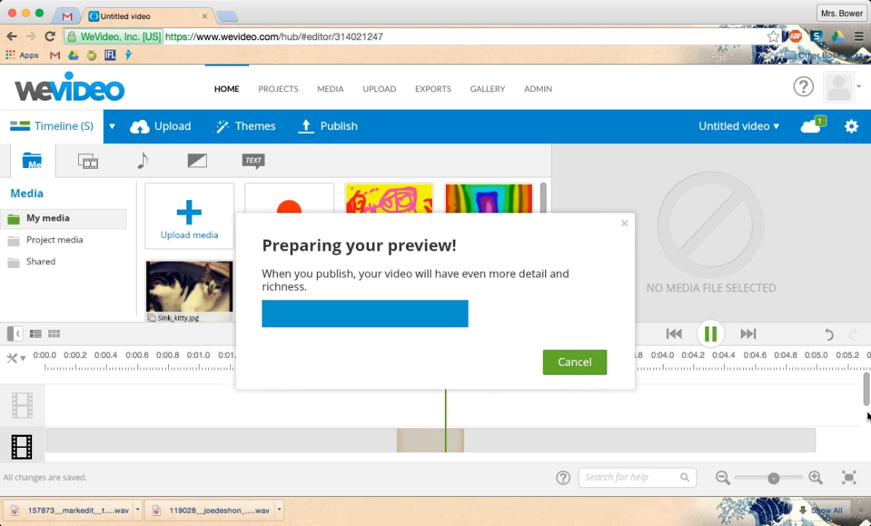
pyautogui.click(574, 362)
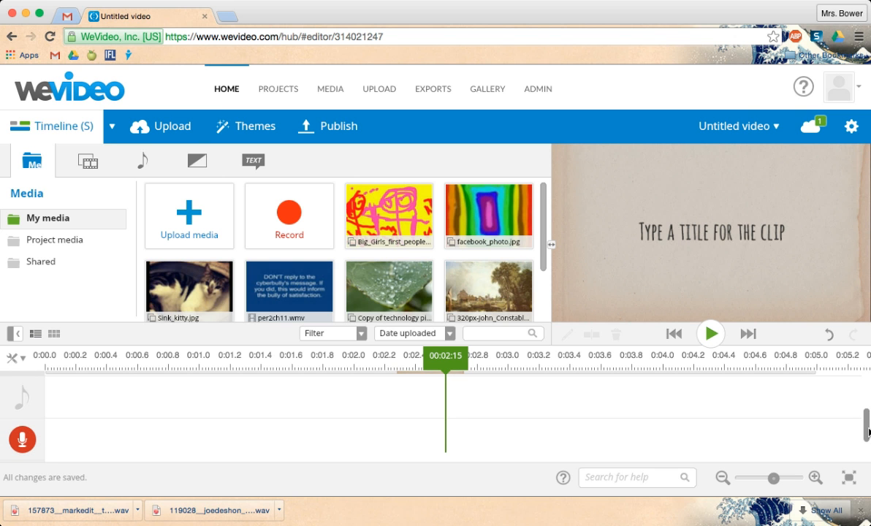
pyautogui.moveTo(23, 439)
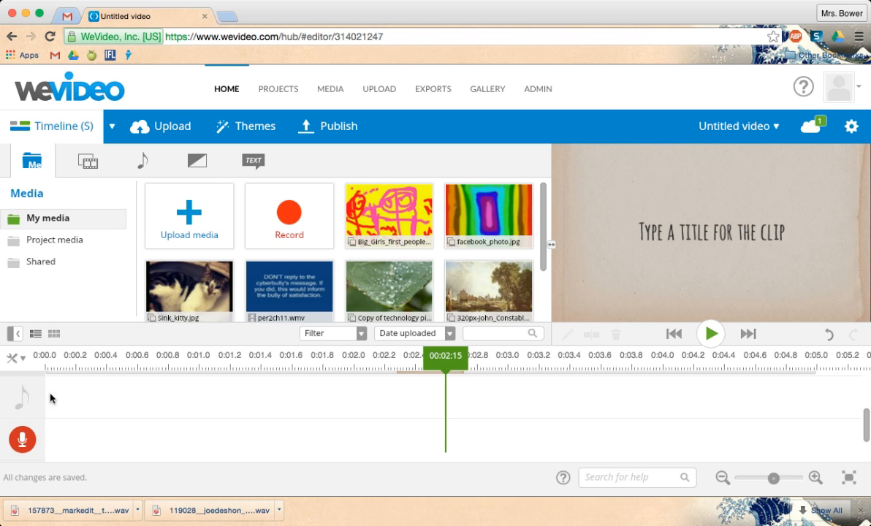
pyautogui.moveTo(430, 425)
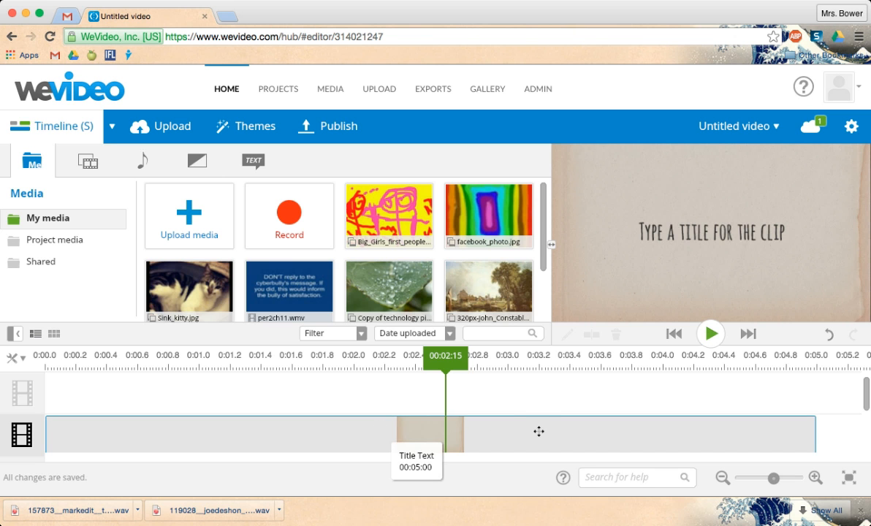
pyautogui.moveTo(438, 434)
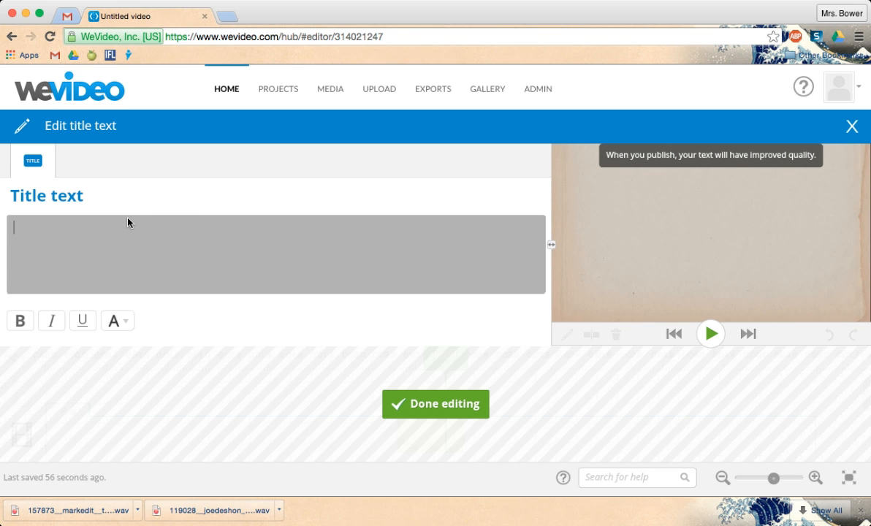
# - Change the title clip text to 'Murder on the Orient Express' and finish editing
pyautogui.write('Murder on t')
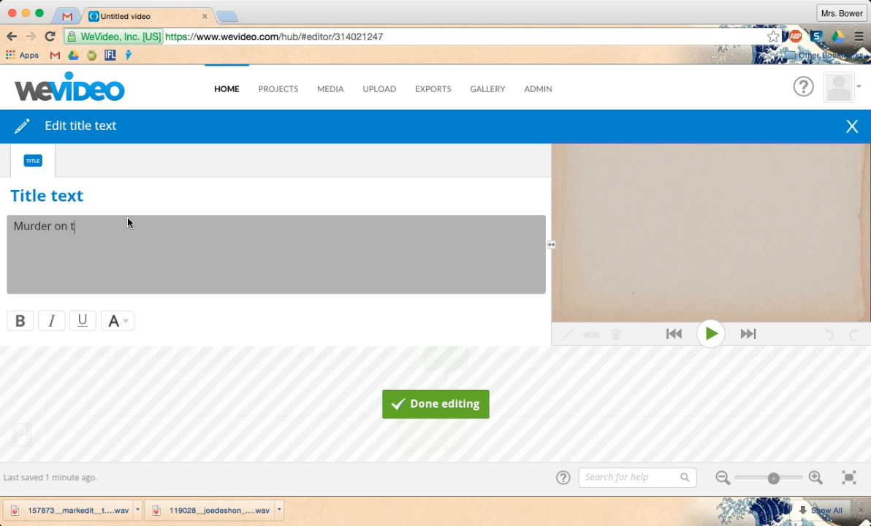
pyautogui.write('he Ore')
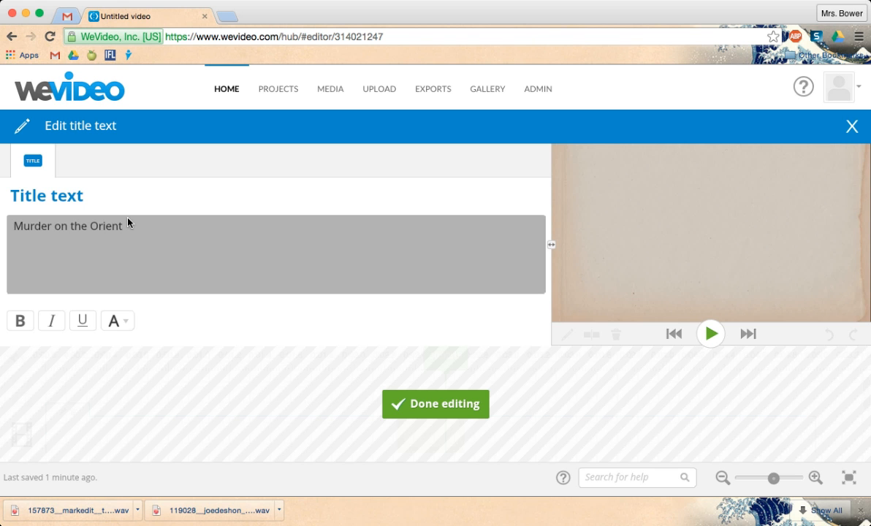
pyautogui.write('Expres')
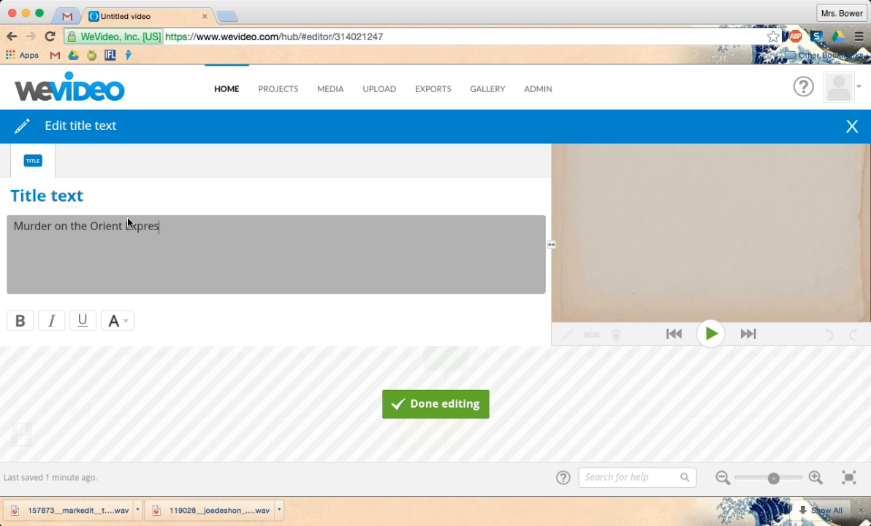
pyautogui.click(114, 321)
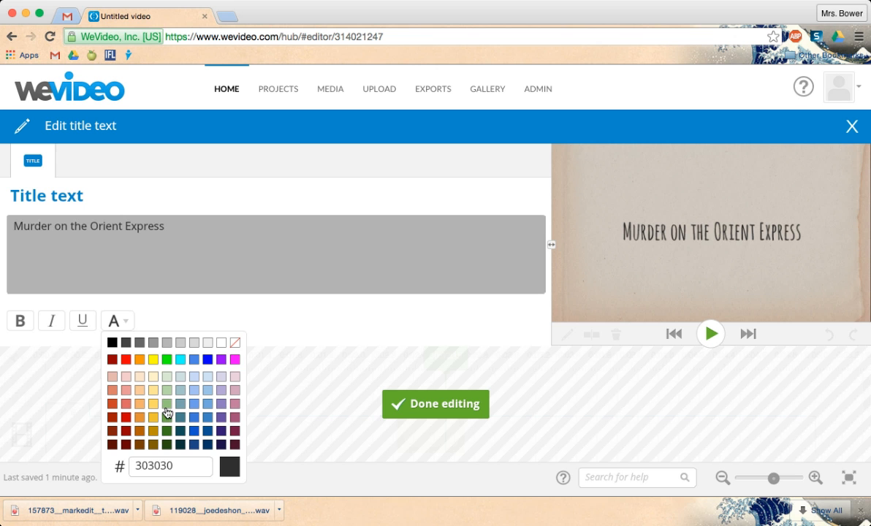
pyautogui.moveTo(260, 306)
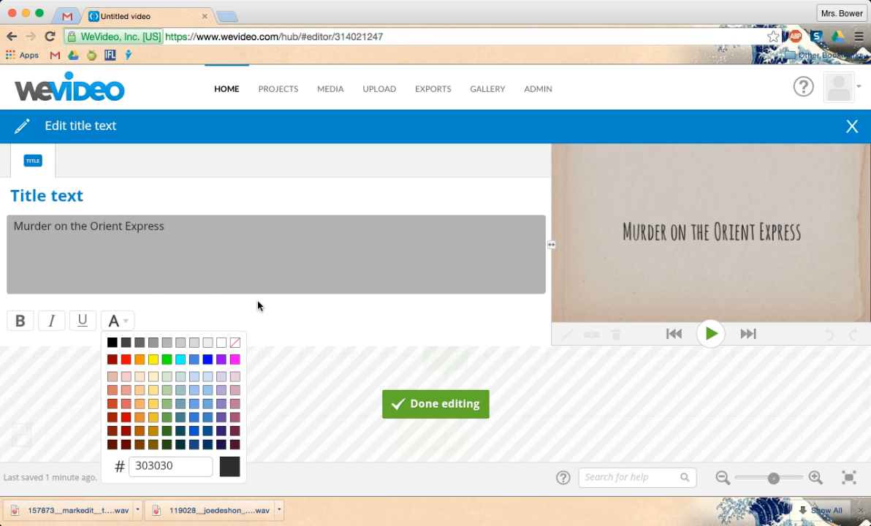
pyautogui.moveTo(146, 380)
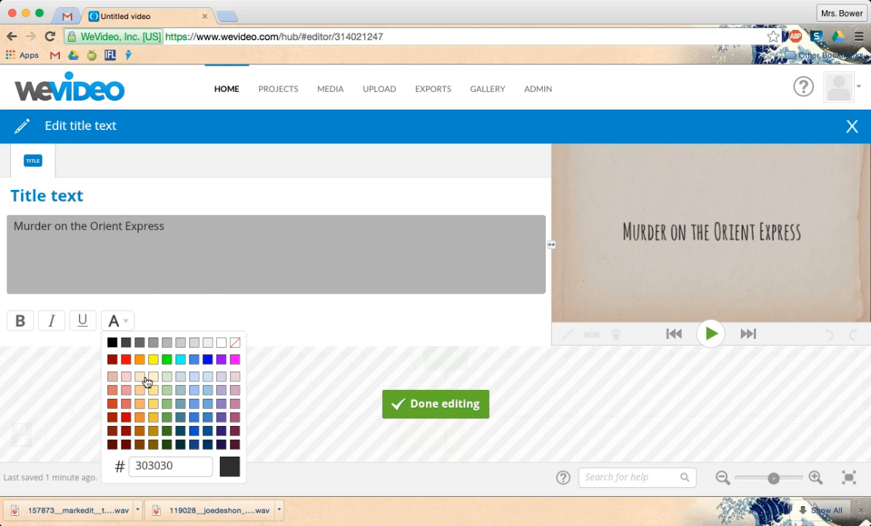
pyautogui.moveTo(415, 360)
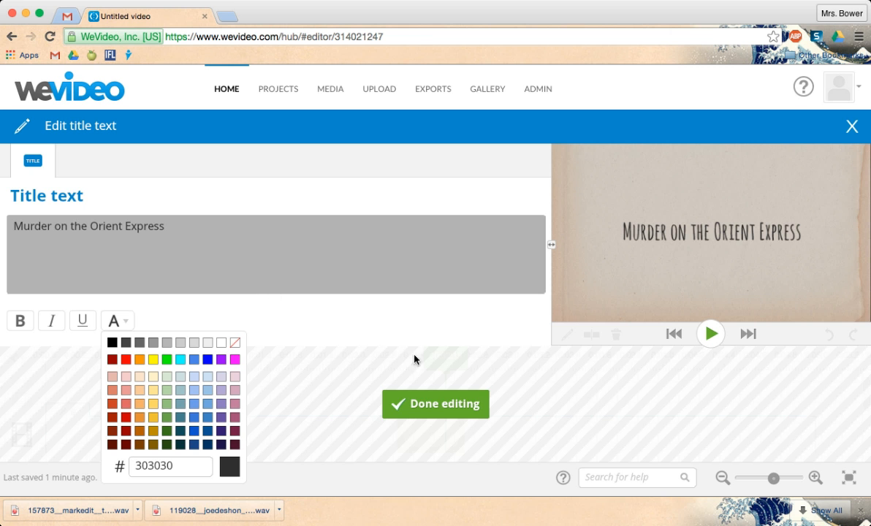
pyautogui.click(435, 403)
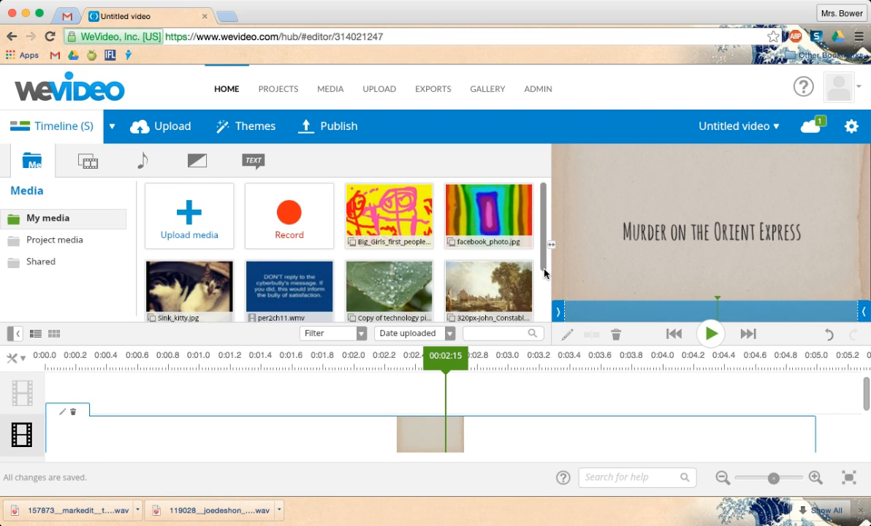
pyautogui.scroll(-3)
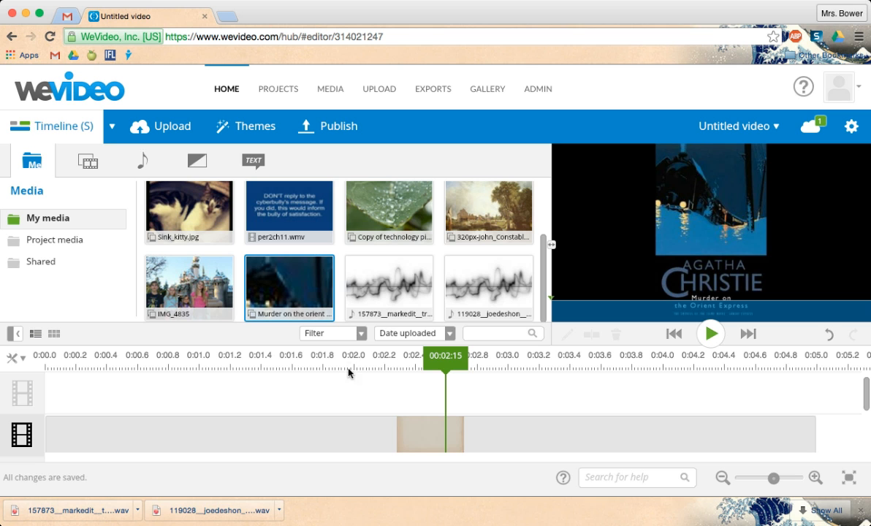
pyautogui.moveTo(719, 228)
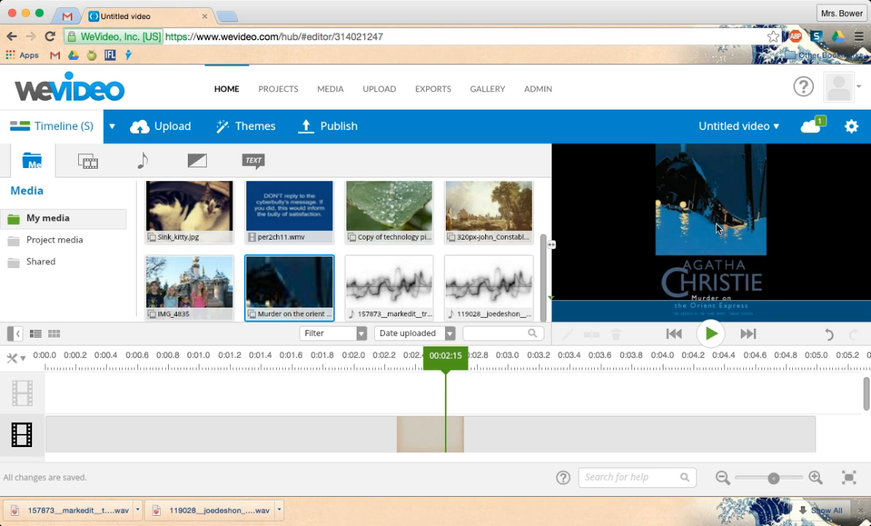
pyautogui.moveTo(529, 374)
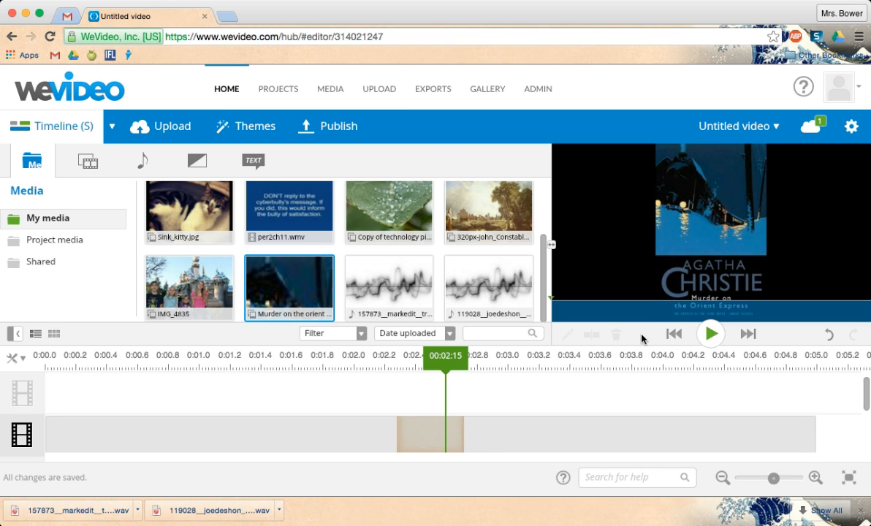
pyautogui.moveTo(388, 287)
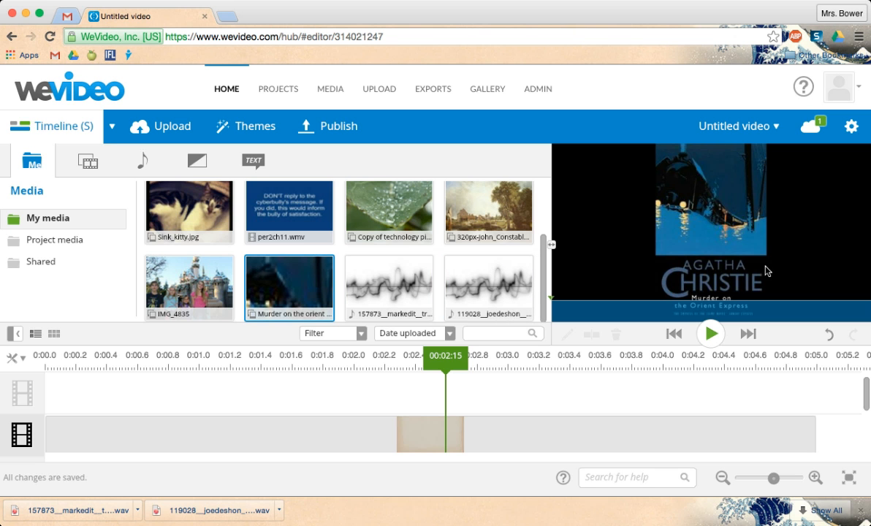
pyautogui.scroll(-3)
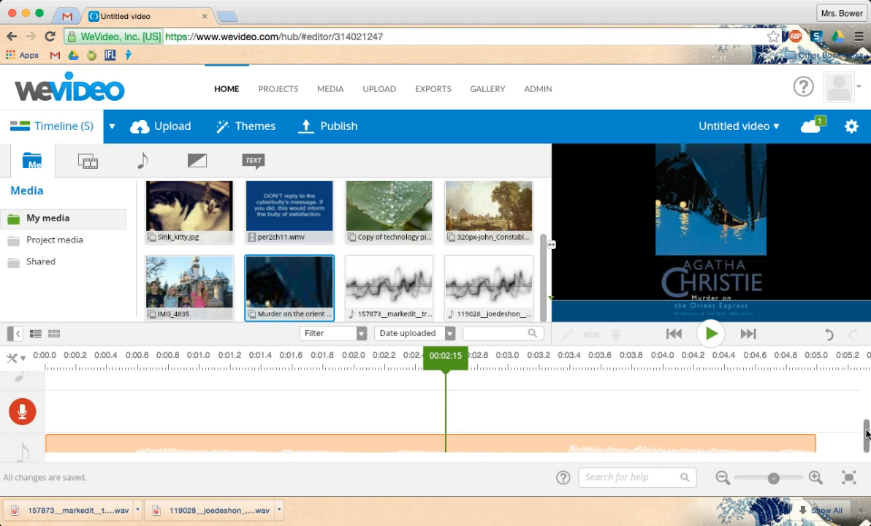
pyautogui.scroll(-3)
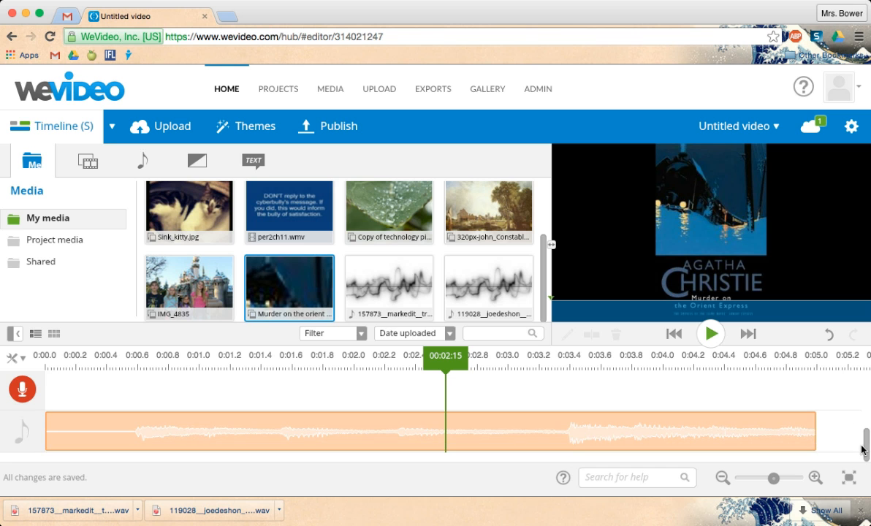
pyautogui.moveTo(330, 414)
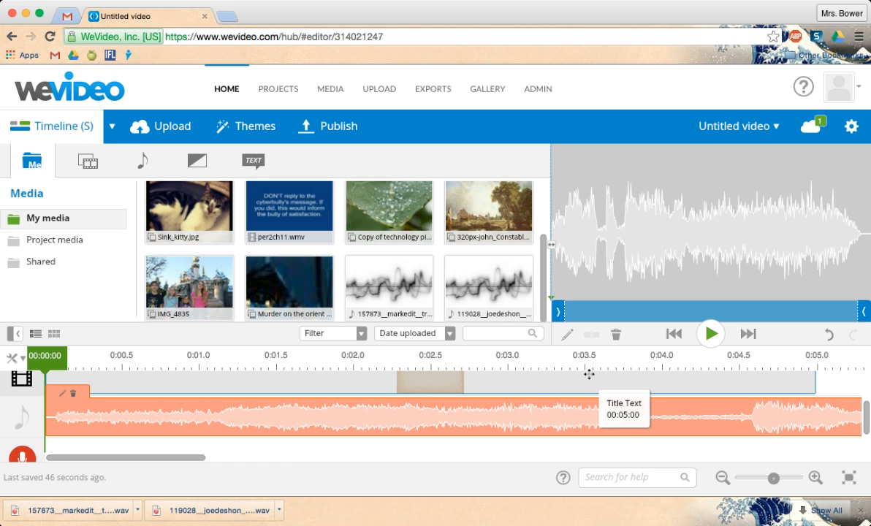
pyautogui.moveTo(424, 362)
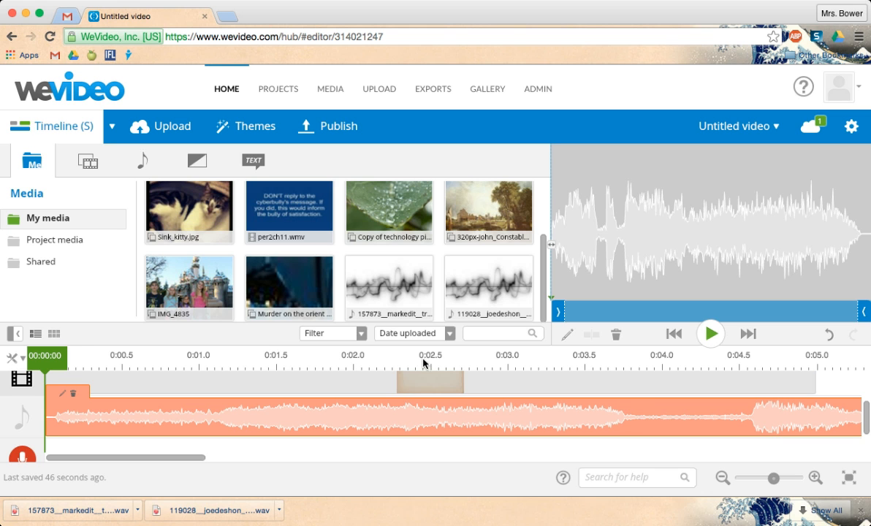
pyautogui.moveTo(738, 415)
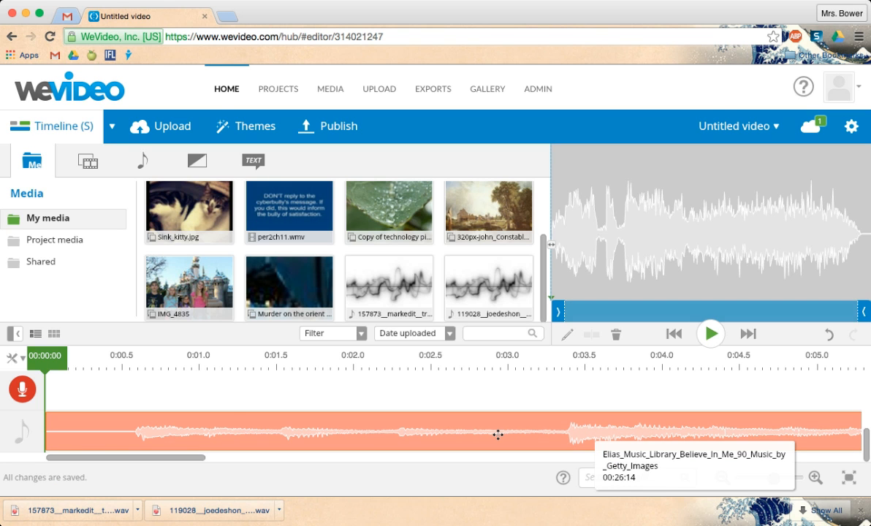
pyautogui.click(12, 359)
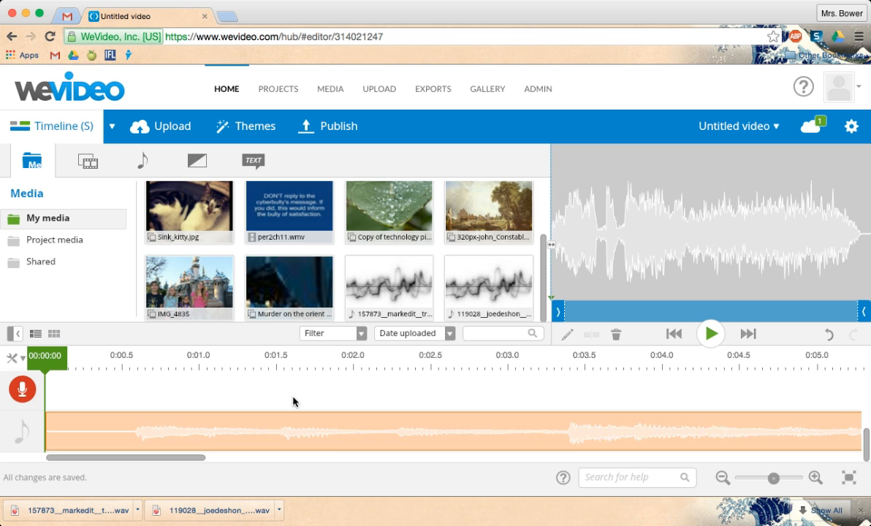
pyautogui.moveTo(776, 409)
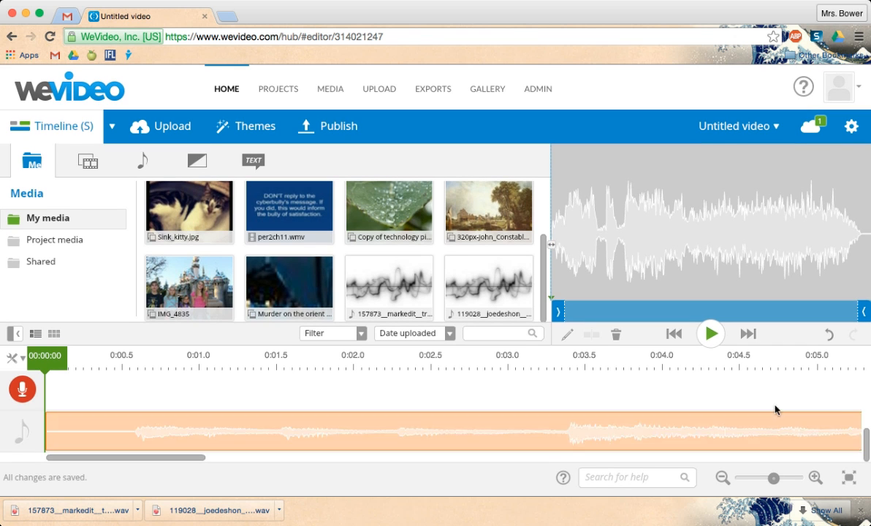
pyautogui.click(438, 421)
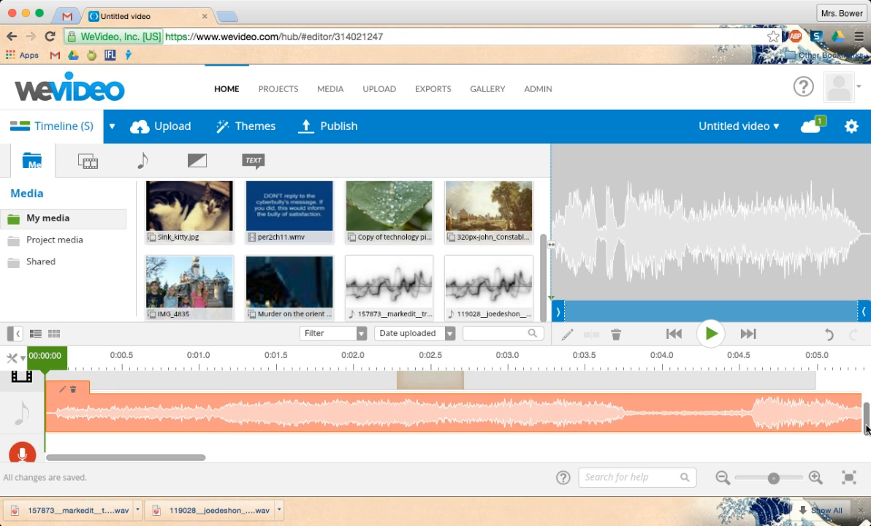
pyautogui.moveTo(621, 422)
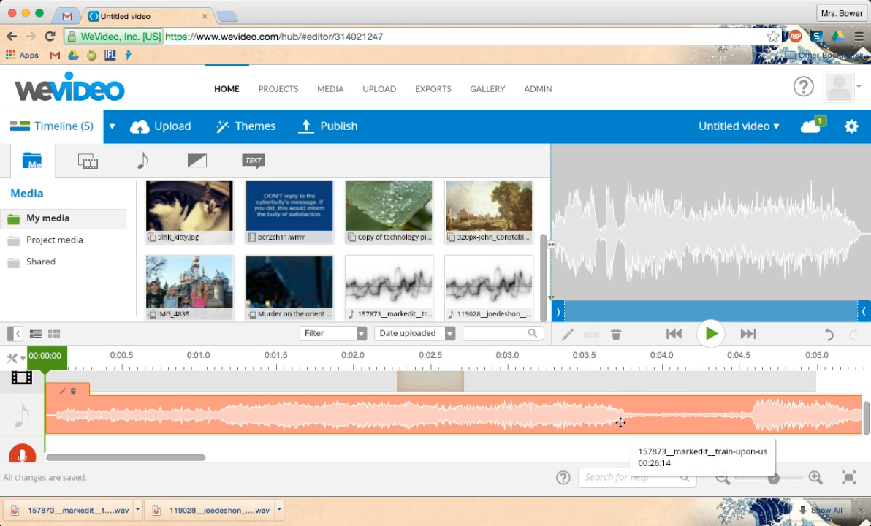
pyautogui.moveTo(409, 418)
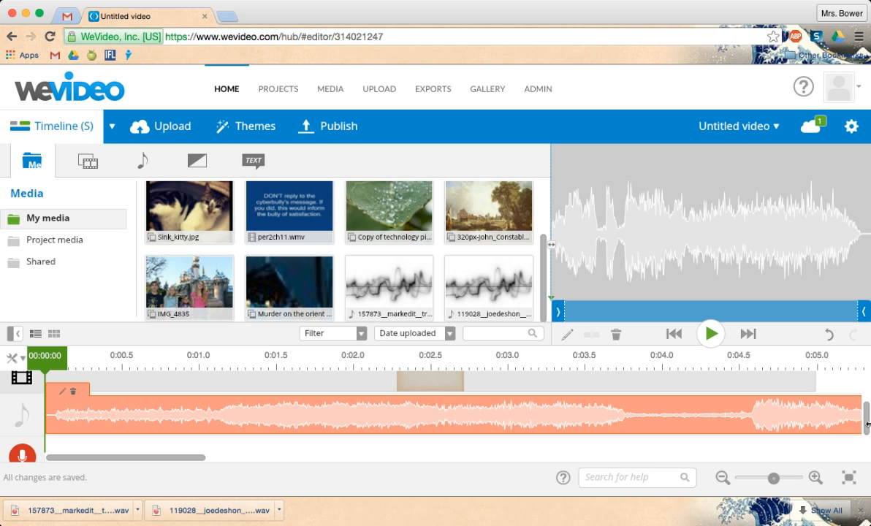
pyautogui.moveTo(197, 447)
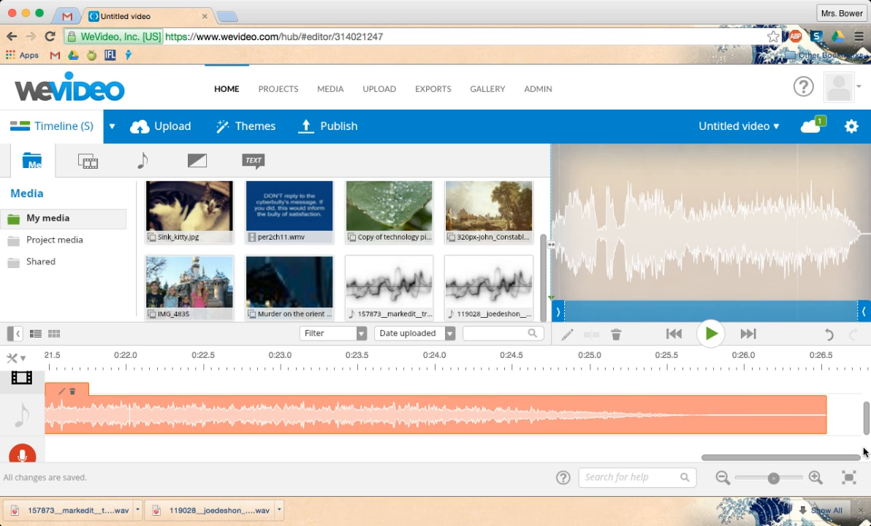
pyautogui.moveTo(789, 414)
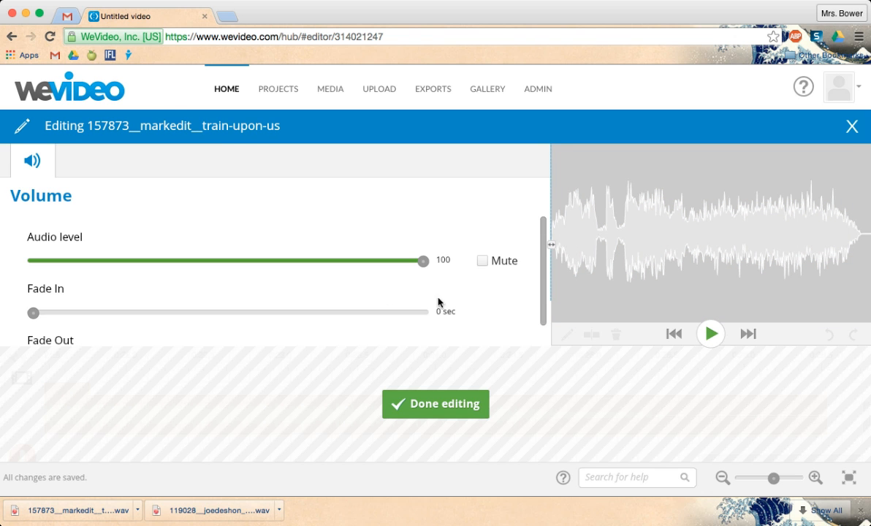
pyautogui.moveTo(73, 345)
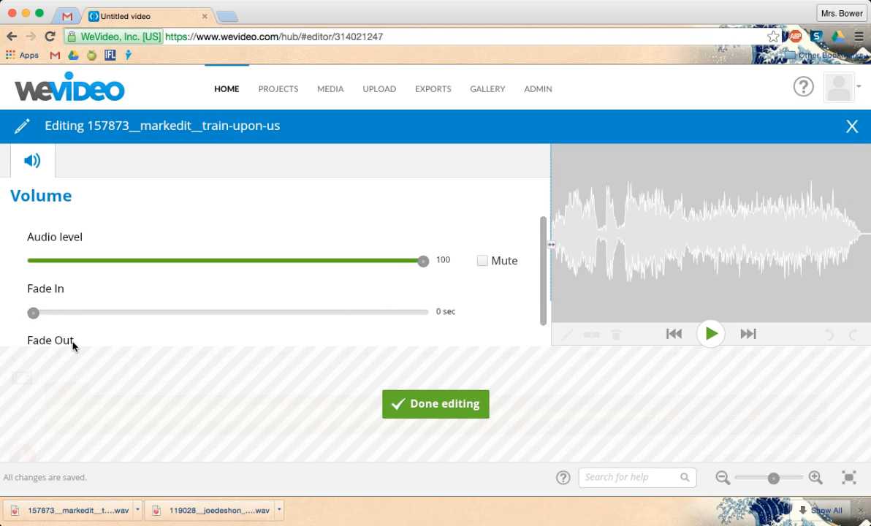
pyautogui.moveTo(562, 348)
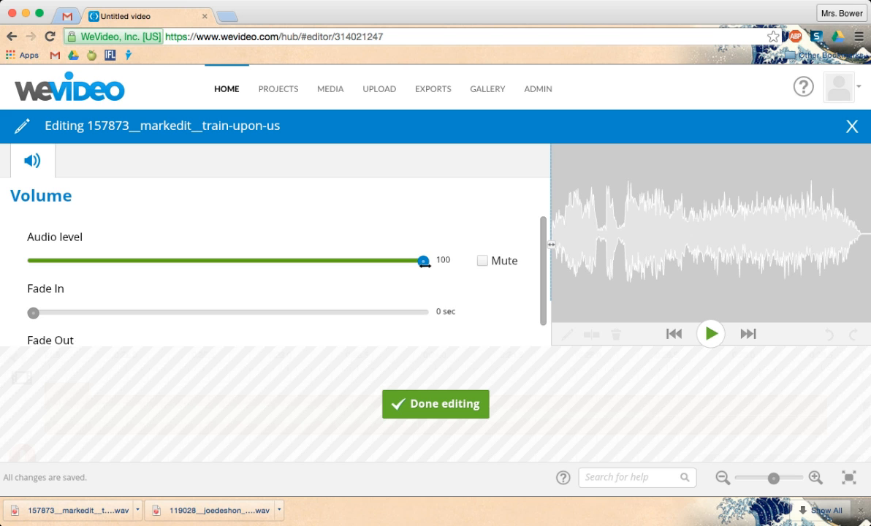
# - Lower the train clip's audio level from 100 to 45 and finish editing
pyautogui.moveTo(424, 260); pyautogui.dragTo(243, 260)
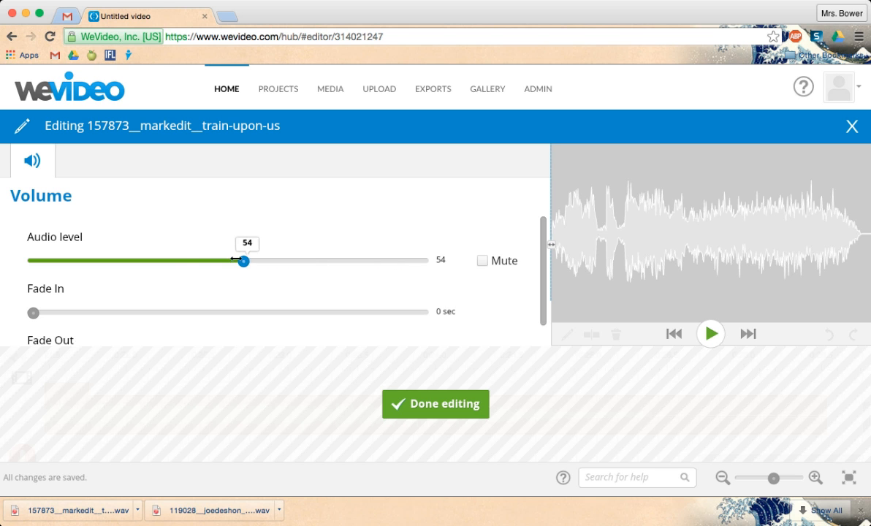
pyautogui.moveTo(241, 261); pyautogui.dragTo(209, 260)
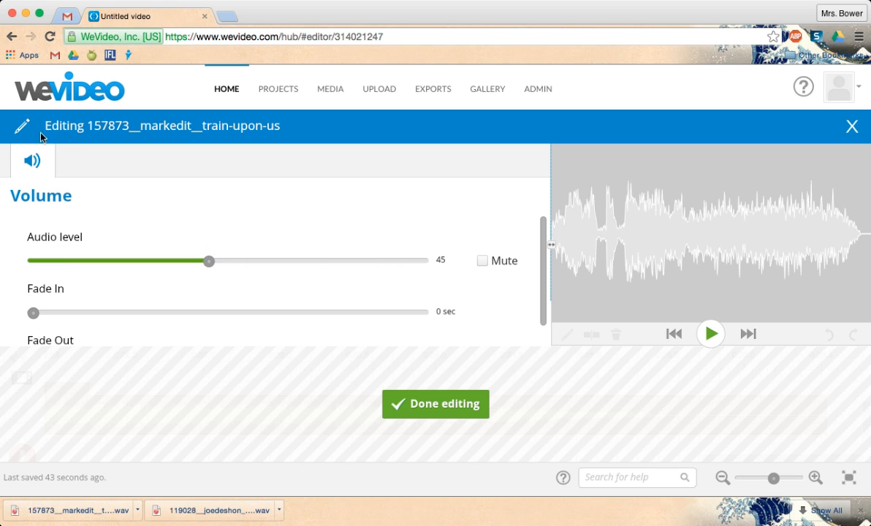
pyautogui.moveTo(119, 310)
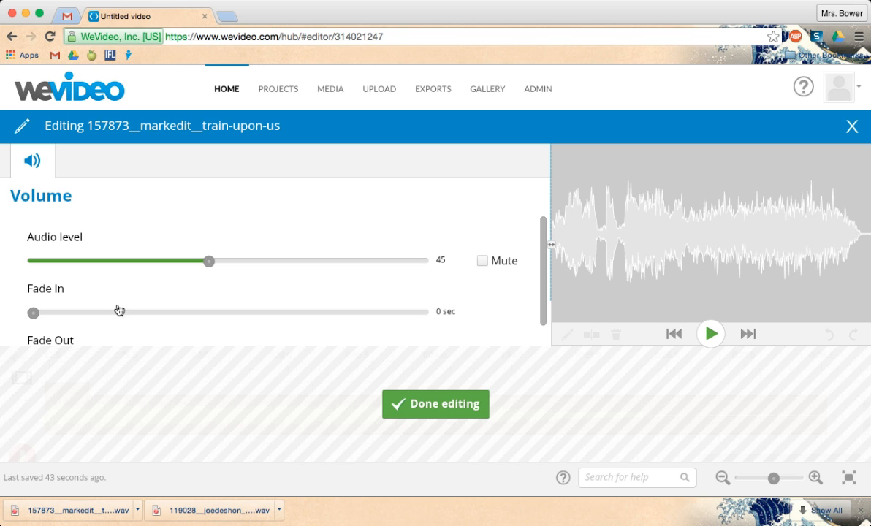
pyautogui.moveTo(107, 278)
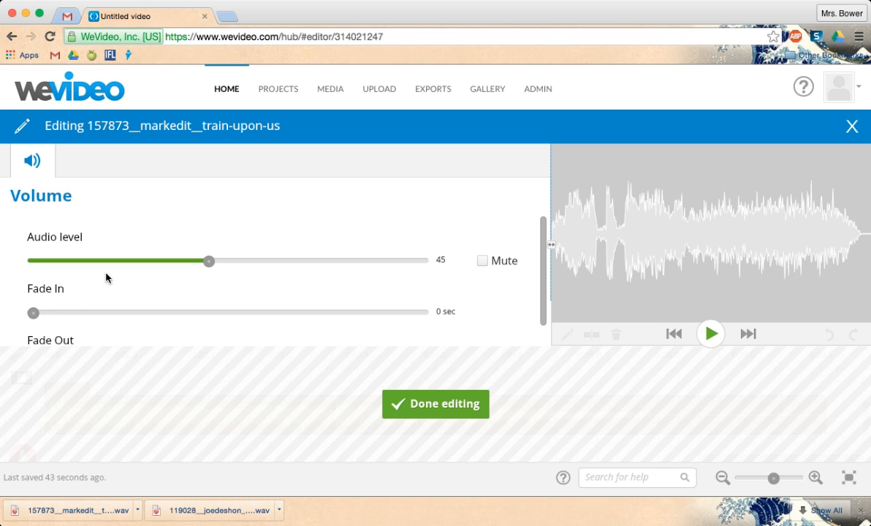
pyautogui.moveTo(70, 201)
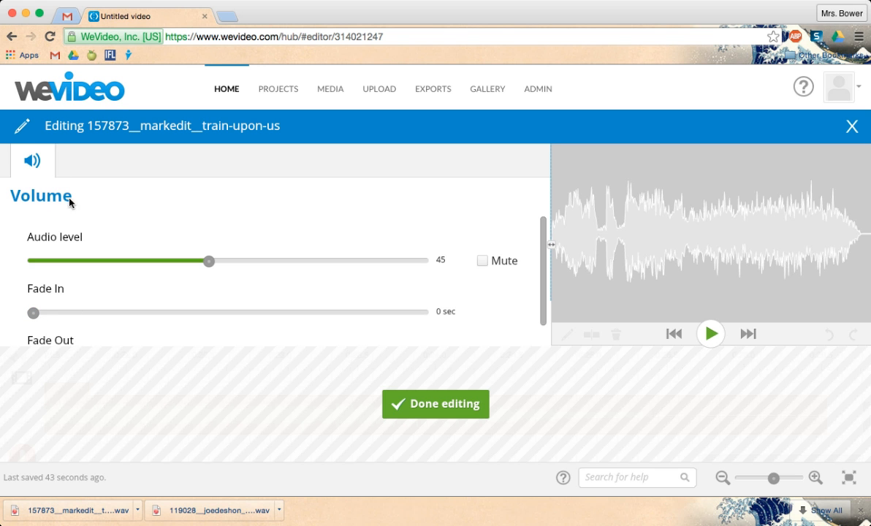
pyautogui.moveTo(431, 400)
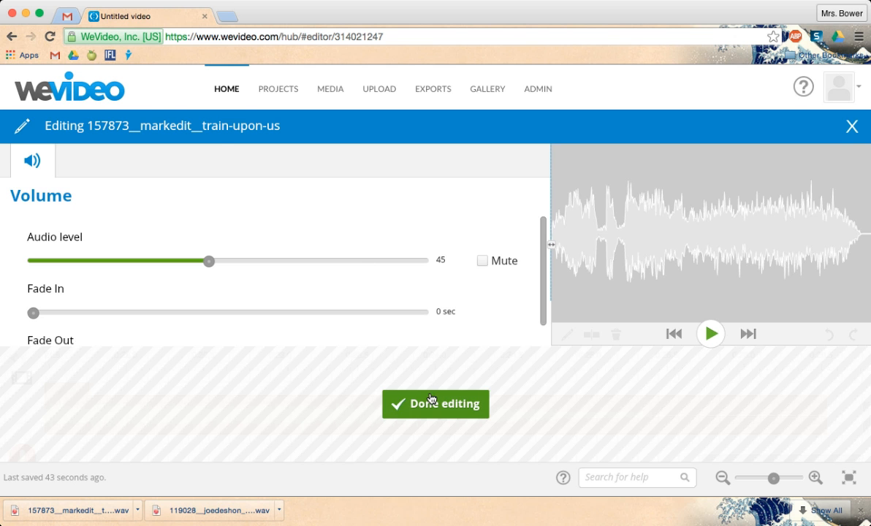
pyautogui.click(436, 403)
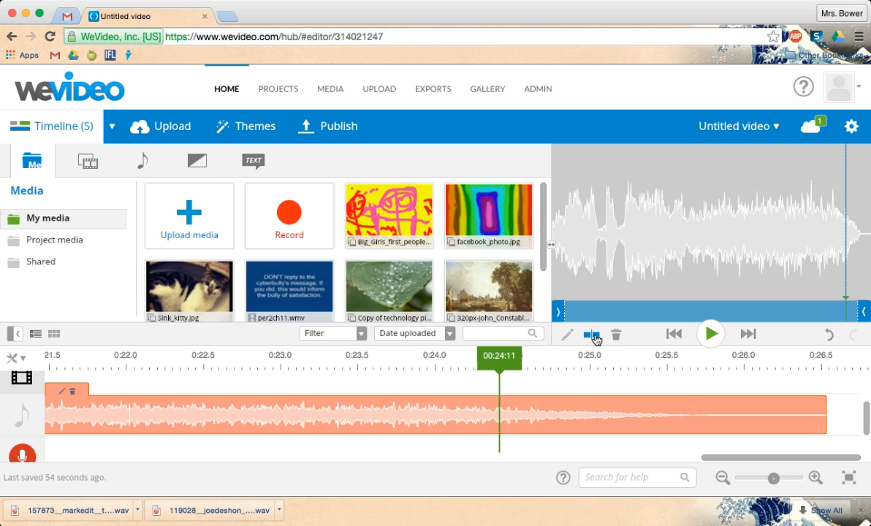
pyautogui.moveTo(591, 333)
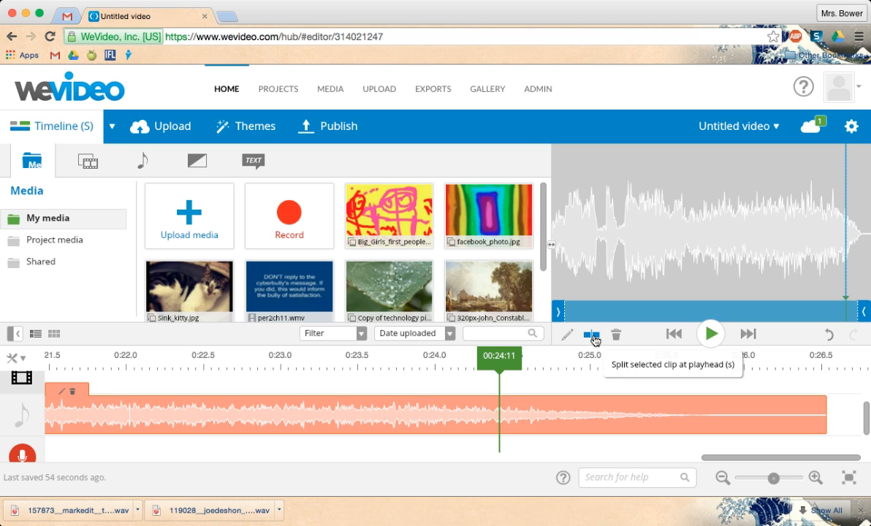
# - Split the train audio clip at the playhead, 00:24:11
pyautogui.click(592, 333)
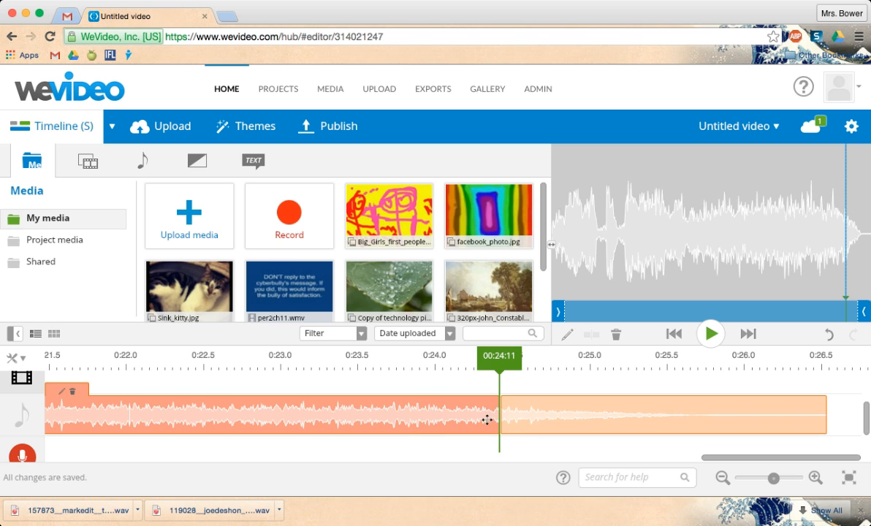
pyautogui.moveTo(544, 446)
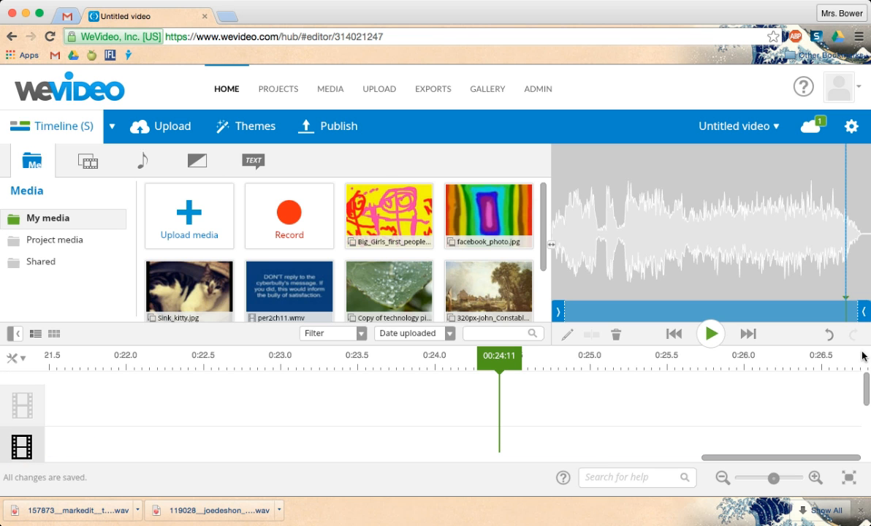
pyautogui.moveTo(189, 217)
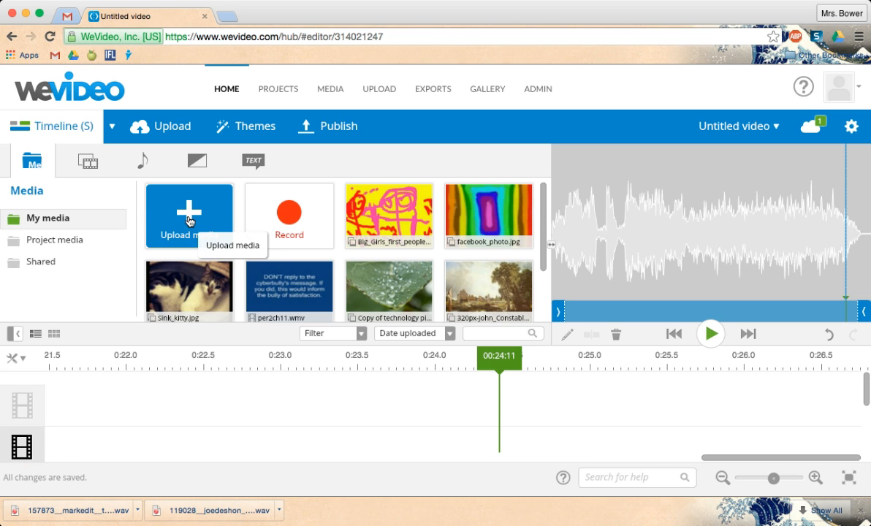
# - Browse the graphics library's backgrounds and overlays, then show the Frames category
pyautogui.click(88, 161)
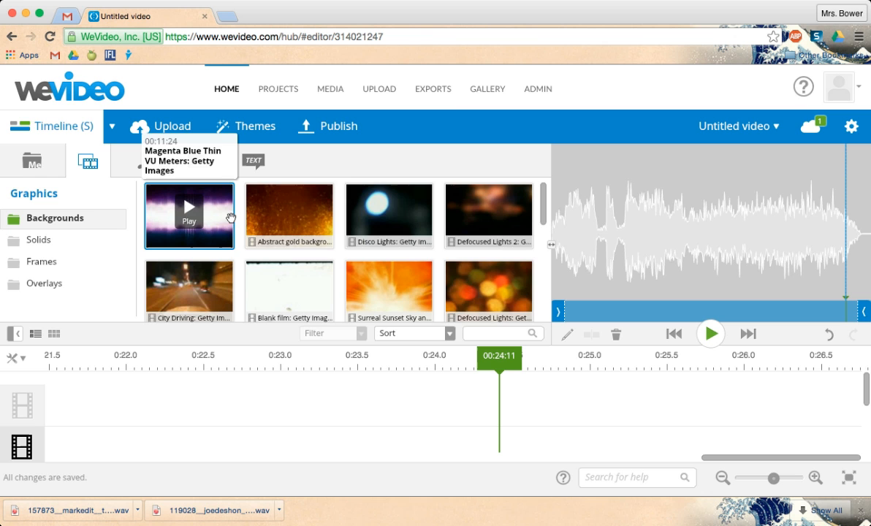
pyautogui.moveTo(289, 216)
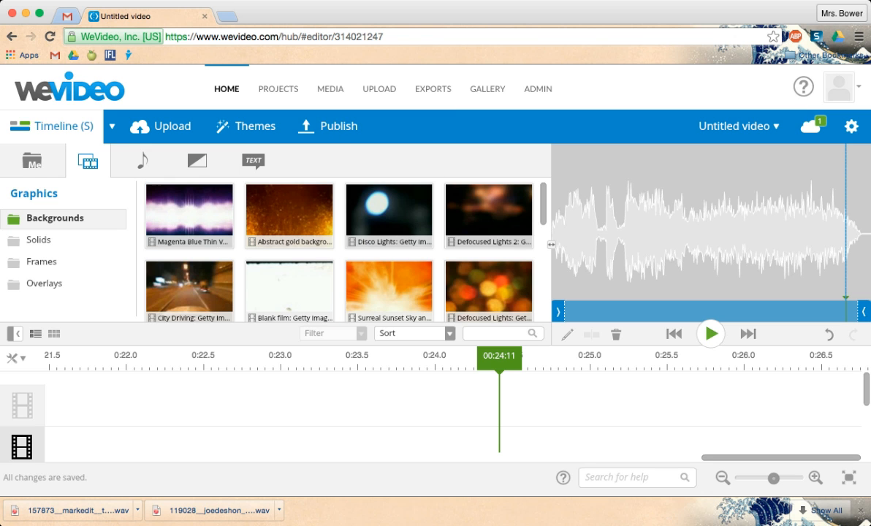
pyautogui.moveTo(547, 218)
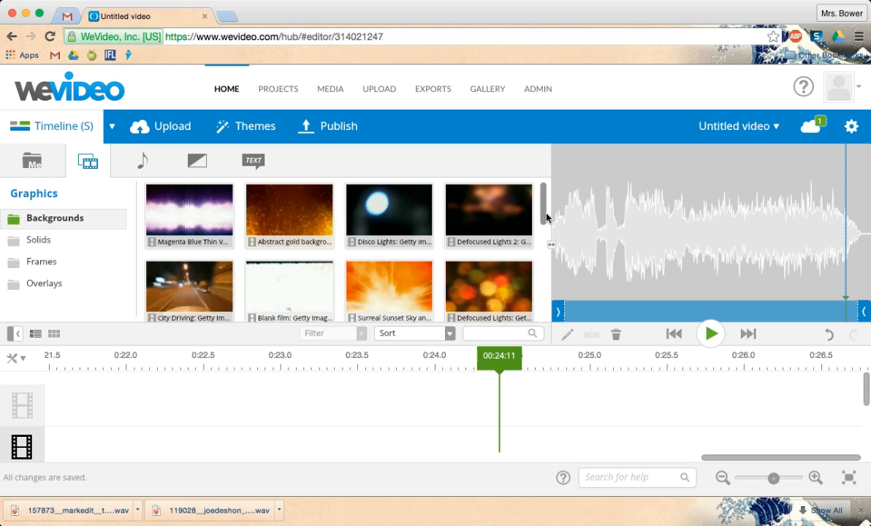
pyautogui.scroll(-3)
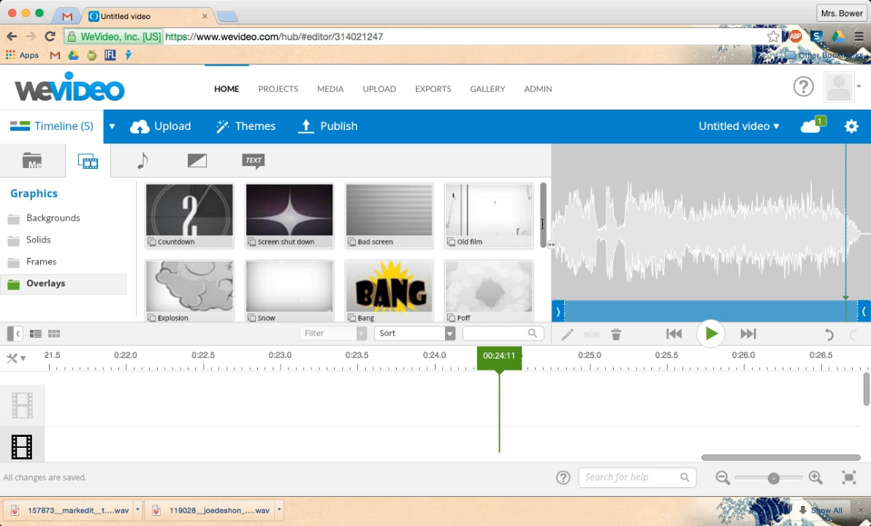
pyautogui.scroll(-3)
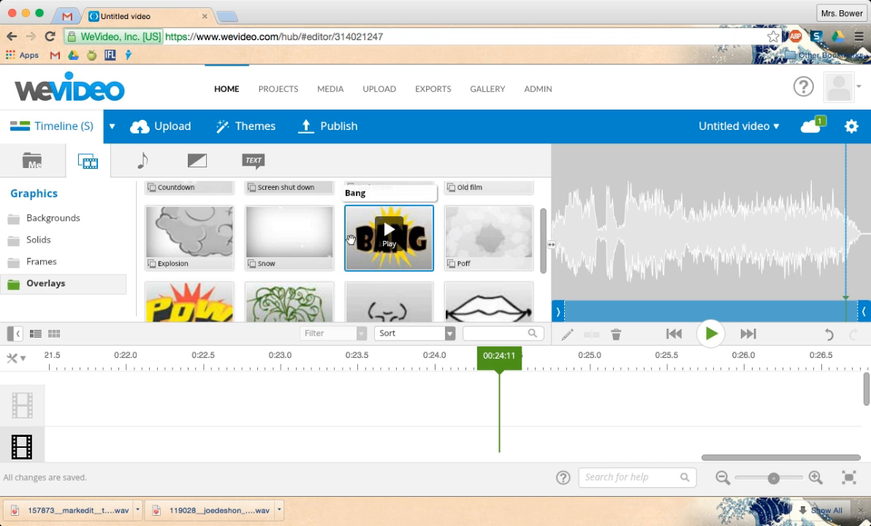
pyautogui.scroll(-3)
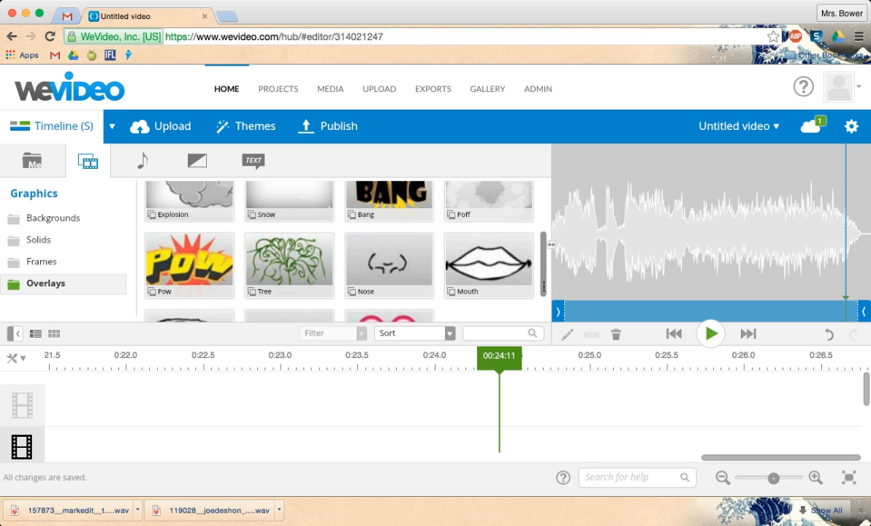
pyautogui.scroll(-3)
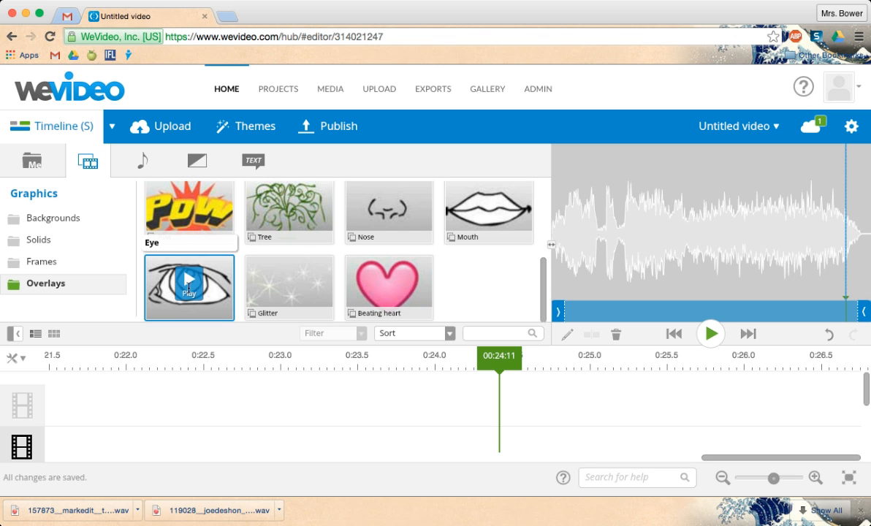
pyautogui.click(42, 262)
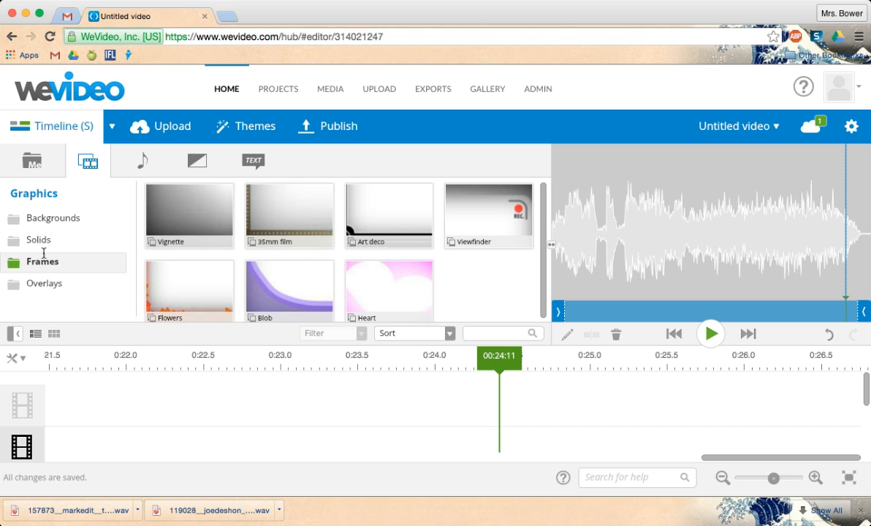
pyautogui.moveTo(388, 216)
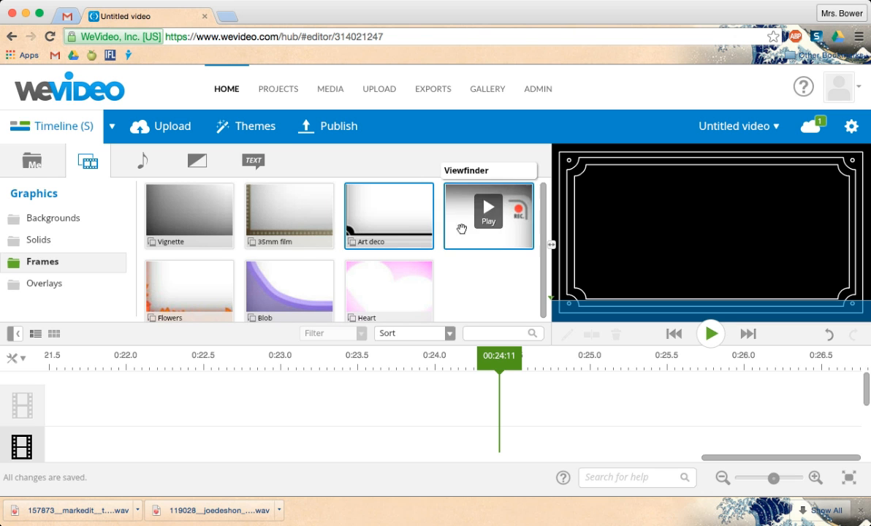
pyautogui.moveTo(496, 286)
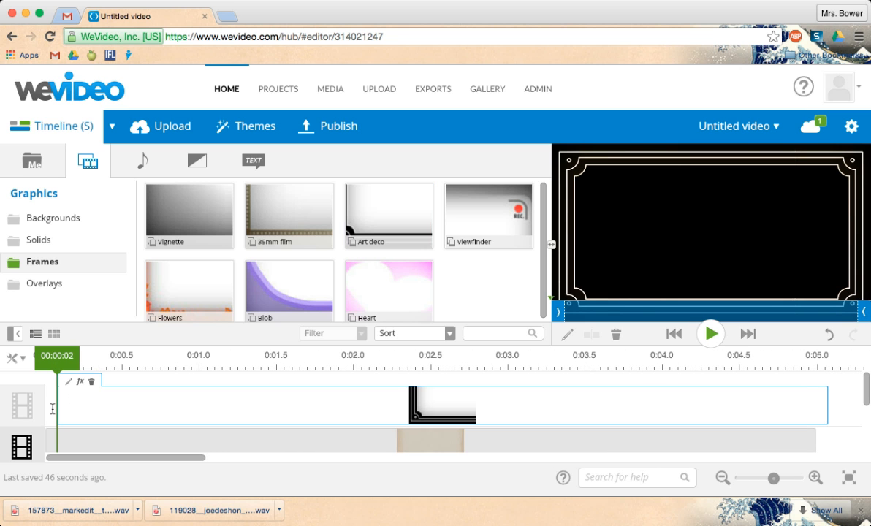
# - Apply the Dream effect to the Art deco frame clip on the timeline
pyautogui.click(80, 382)
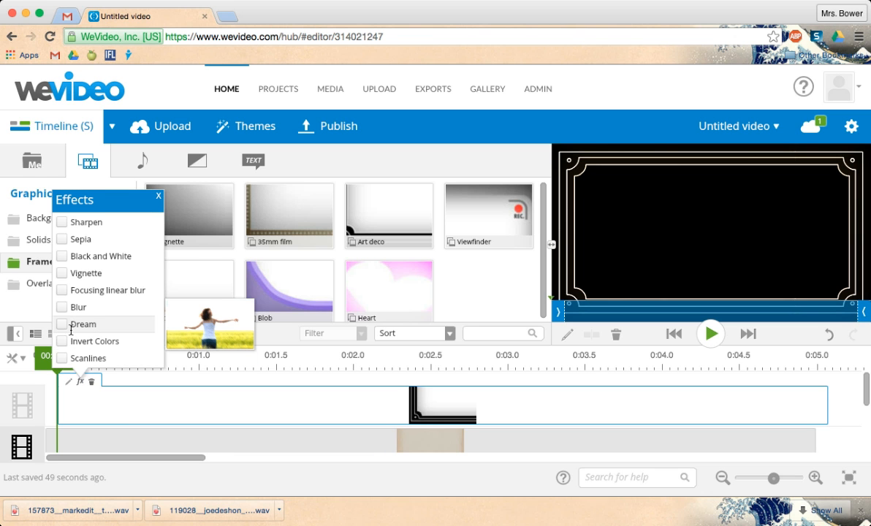
pyautogui.click(61, 324)
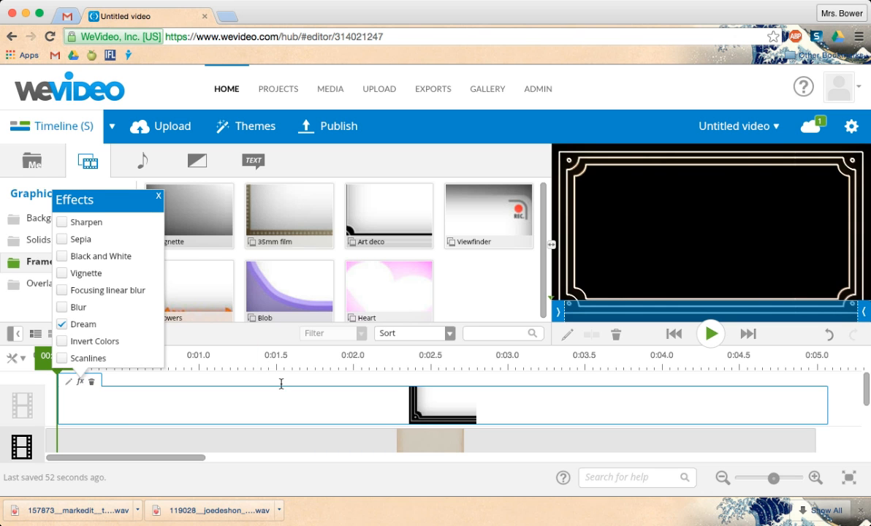
pyautogui.moveTo(646, 416)
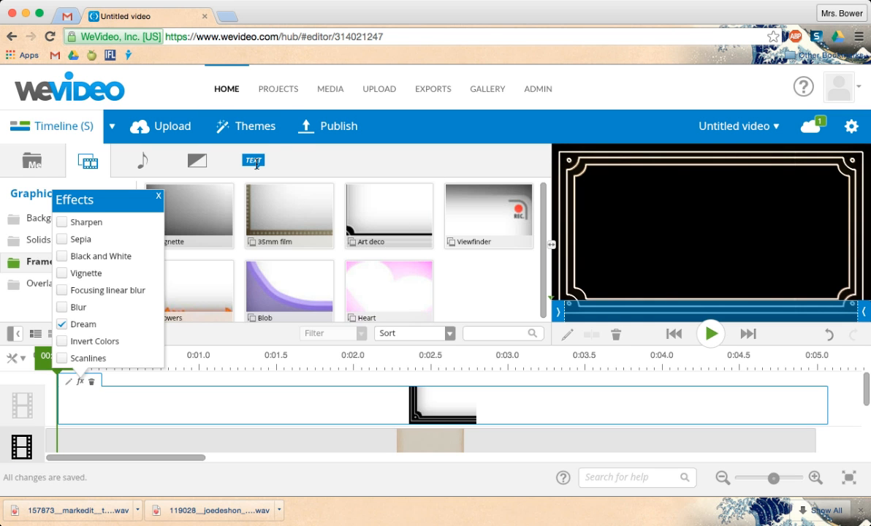
# - Show the text library with the Title Text and Video end themes
pyautogui.click(253, 161)
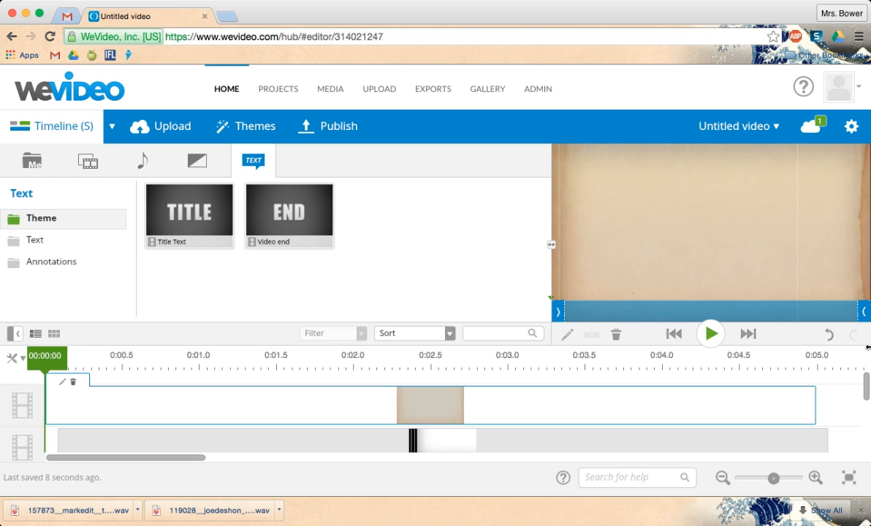
pyautogui.scroll(-3)
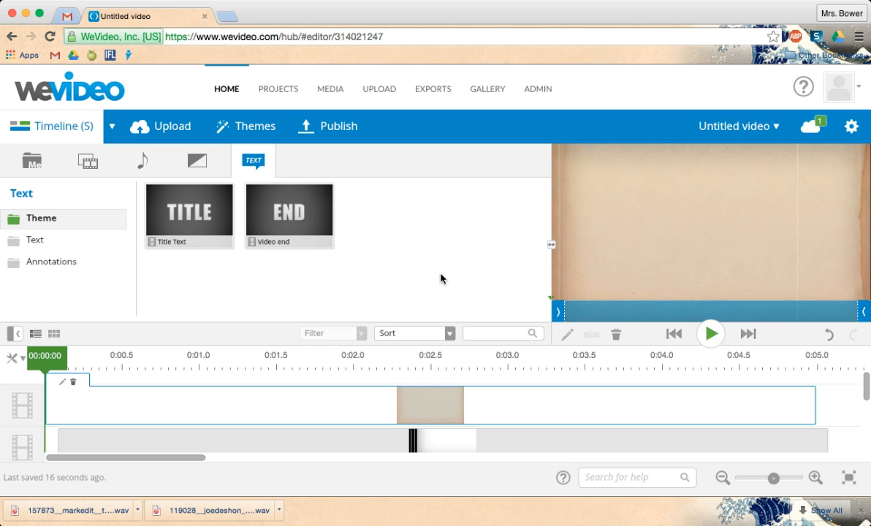
pyautogui.moveTo(471, 295)
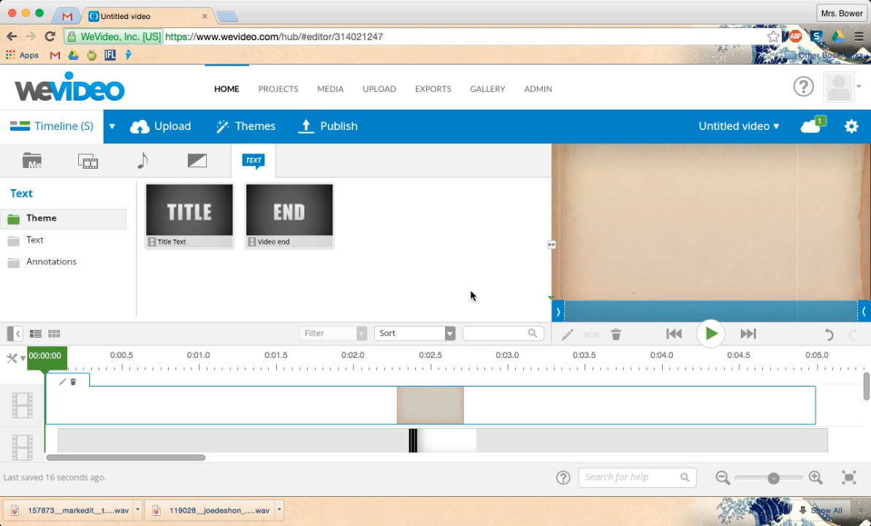